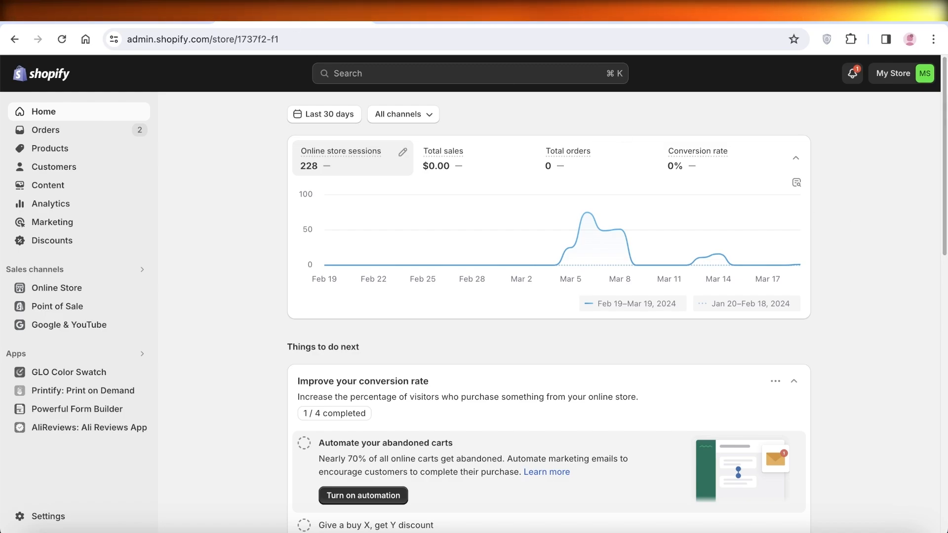
# - Open the Orders list showing unfulfilled orders #1001 and #1002
pyautogui.click(45, 129)
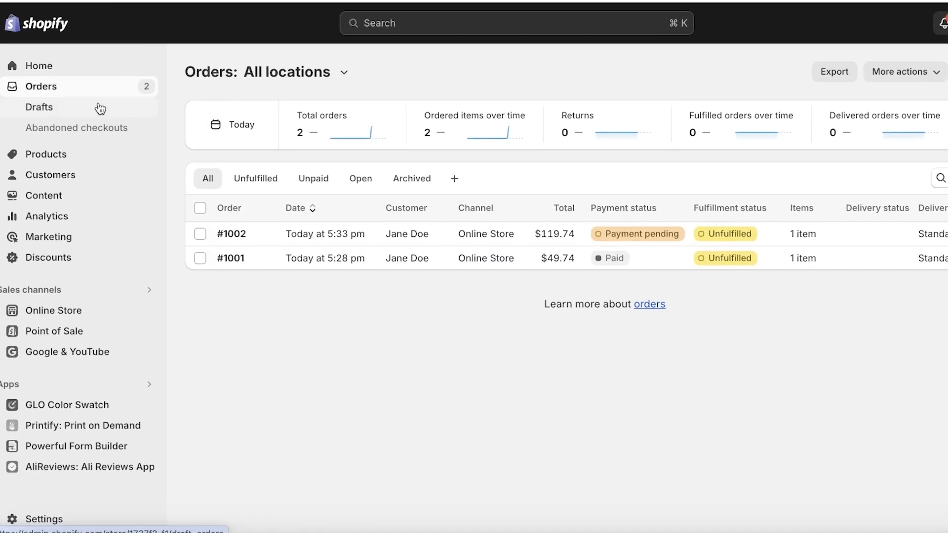
pyautogui.moveTo(49, 142)
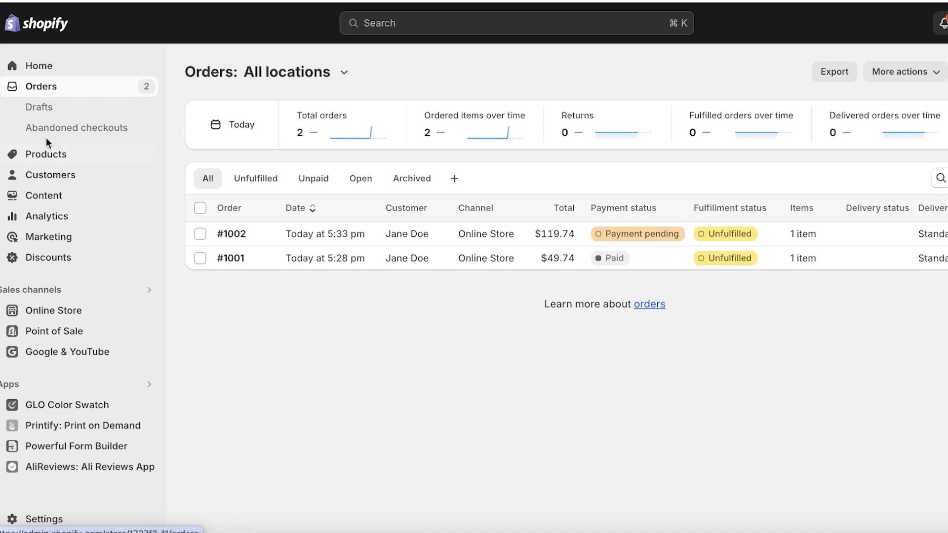
pyautogui.moveTo(571, 224)
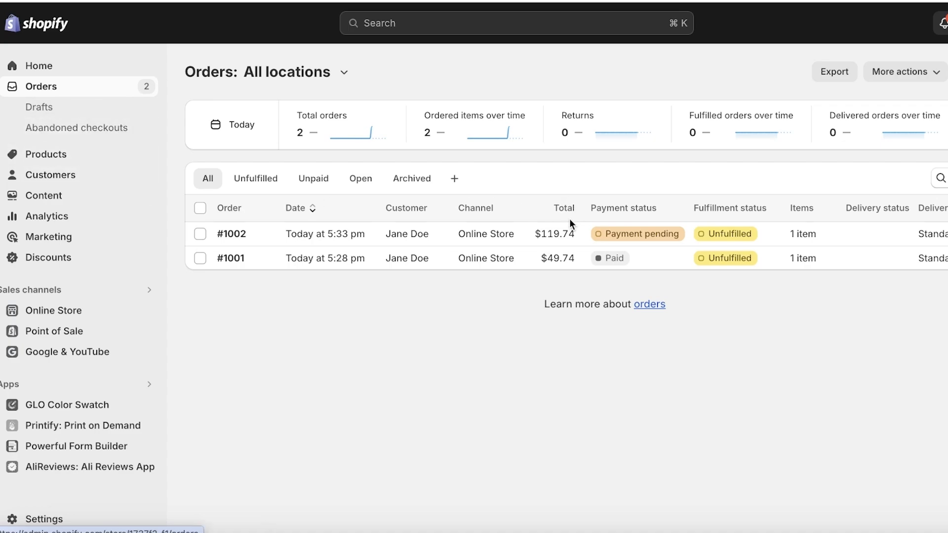
pyautogui.moveTo(49, 237)
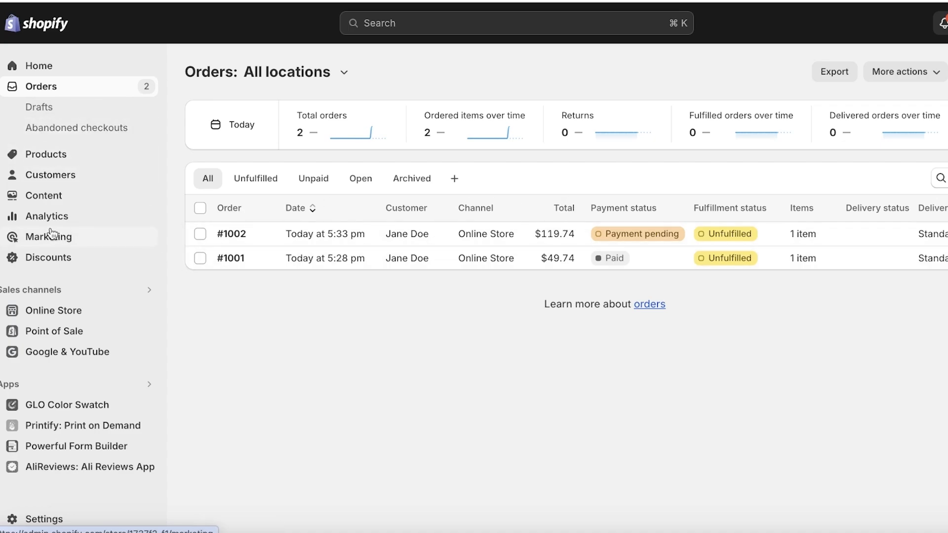
pyautogui.moveTo(148, 311)
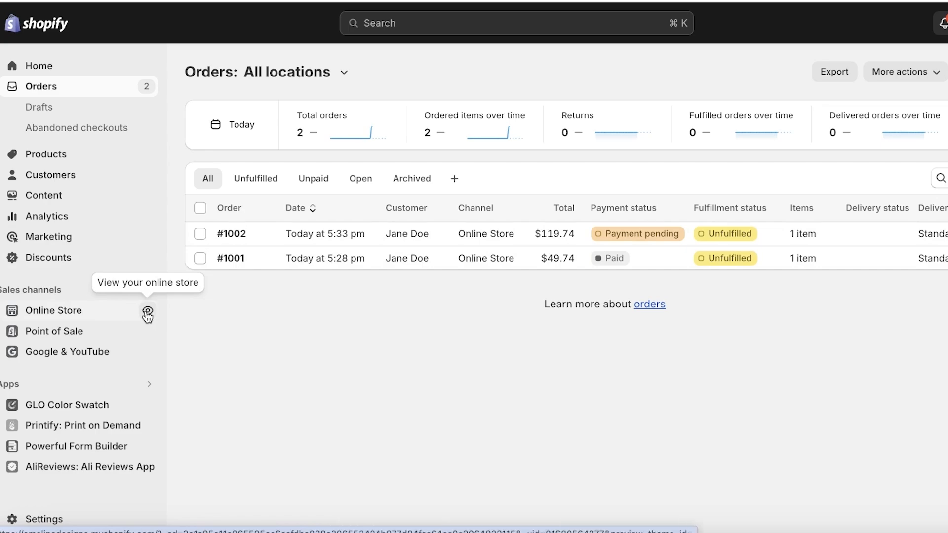
pyautogui.moveTo(776, 352)
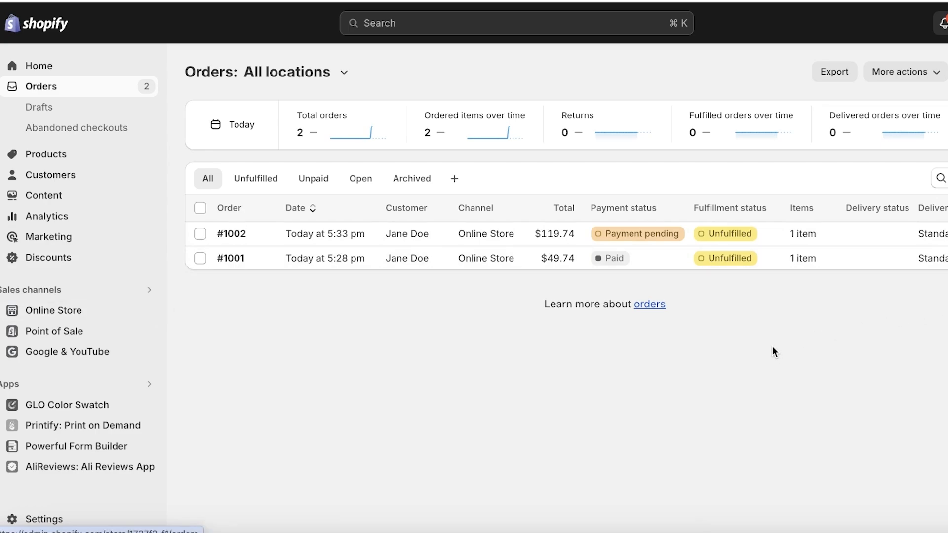
pyautogui.moveTo(767, 355)
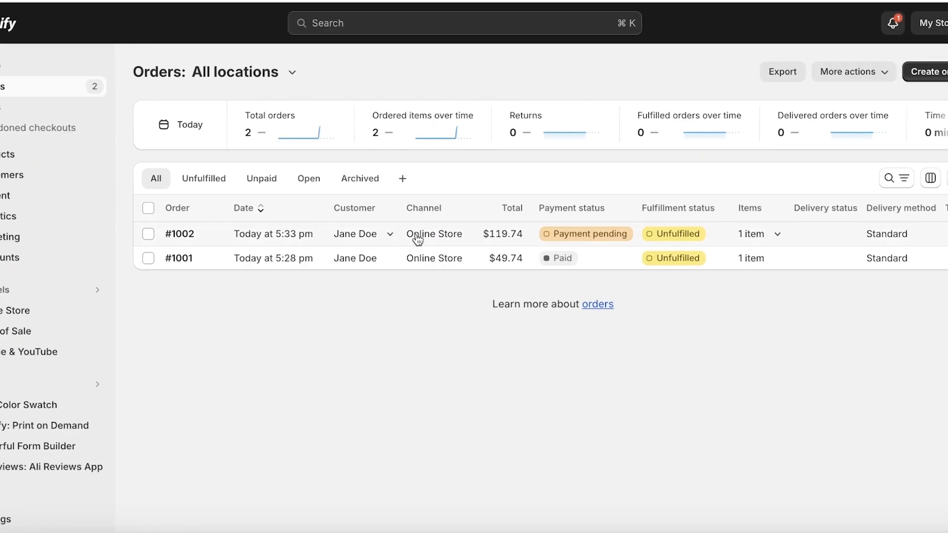
# - Open order #1002 and look through its Cashmere Sweater, pending payment and timeline
pyautogui.click(179, 234)
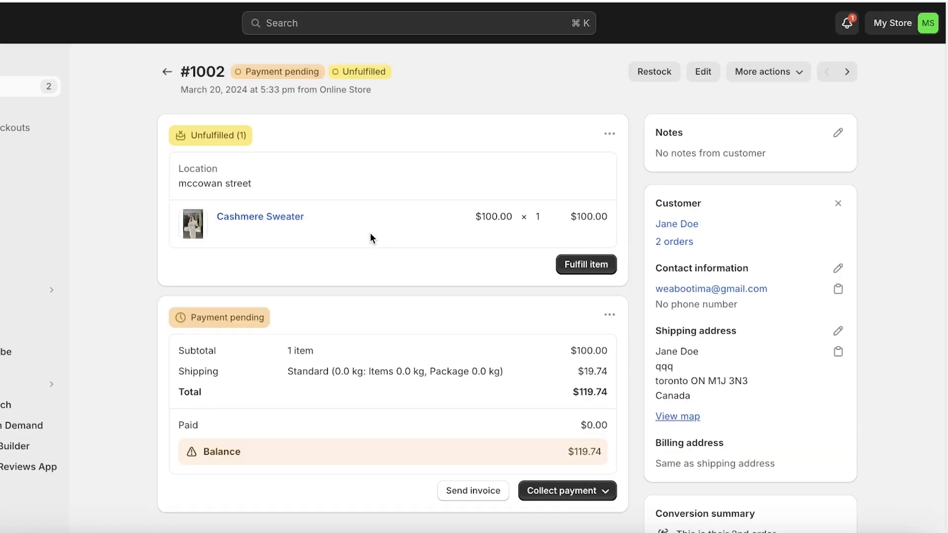
pyautogui.moveTo(406, 297)
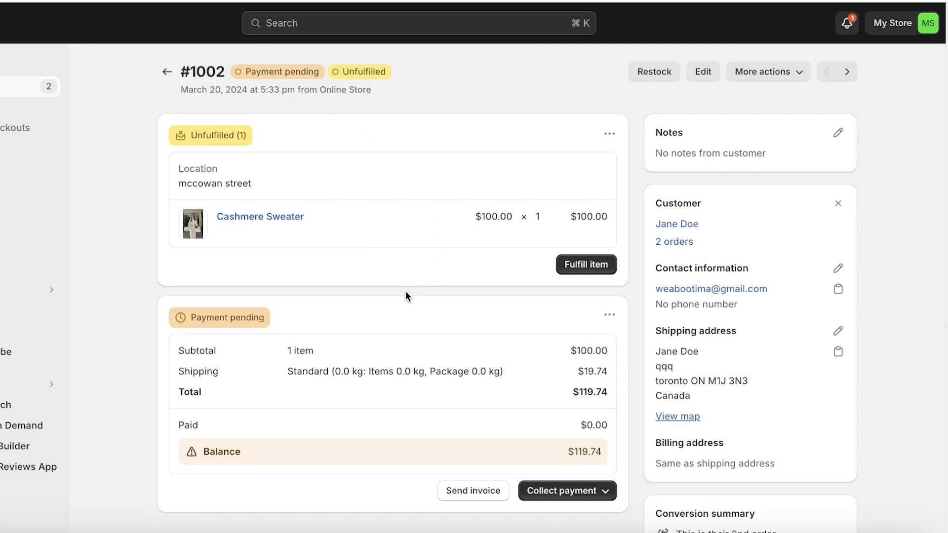
pyautogui.moveTo(290, 276)
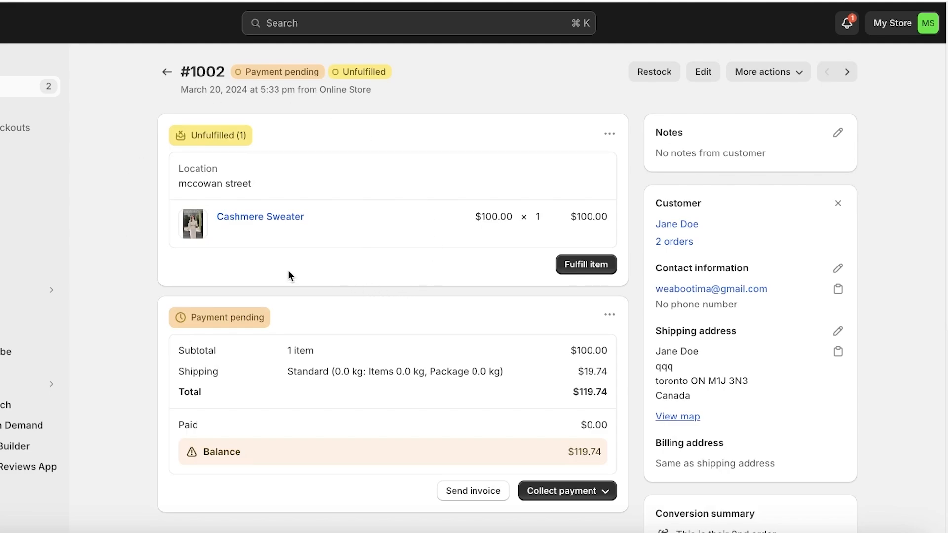
pyautogui.moveTo(473, 212)
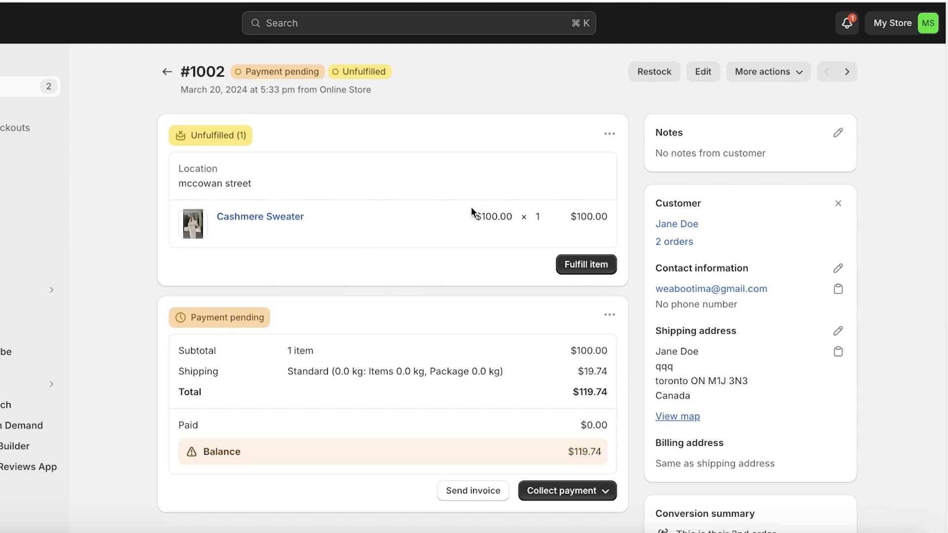
pyautogui.moveTo(531, 164)
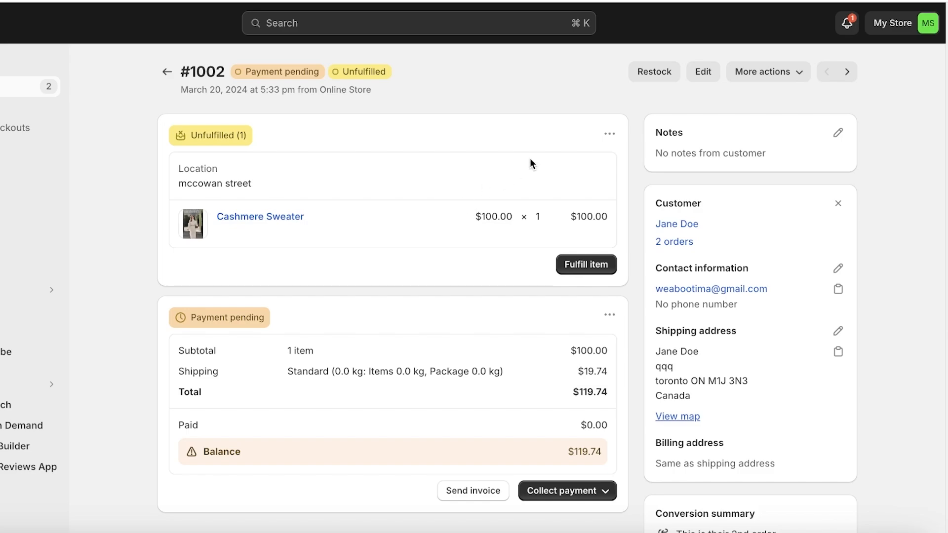
pyautogui.scroll(-3)
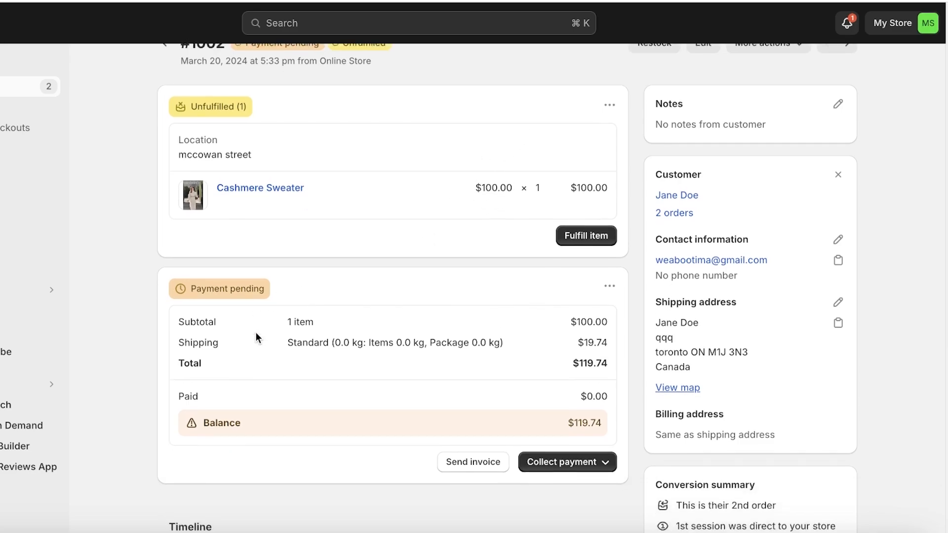
pyautogui.scroll(-3)
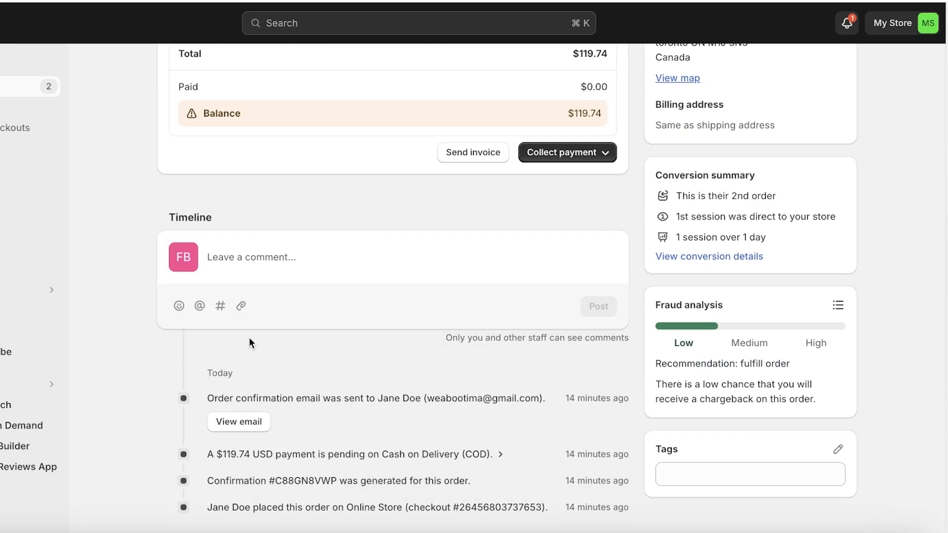
pyautogui.moveTo(302, 338)
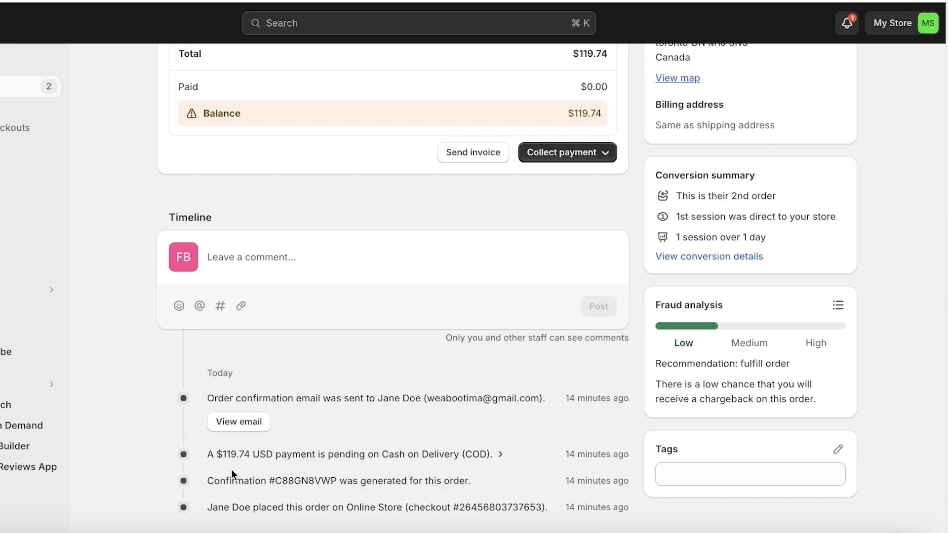
pyautogui.scroll(3)
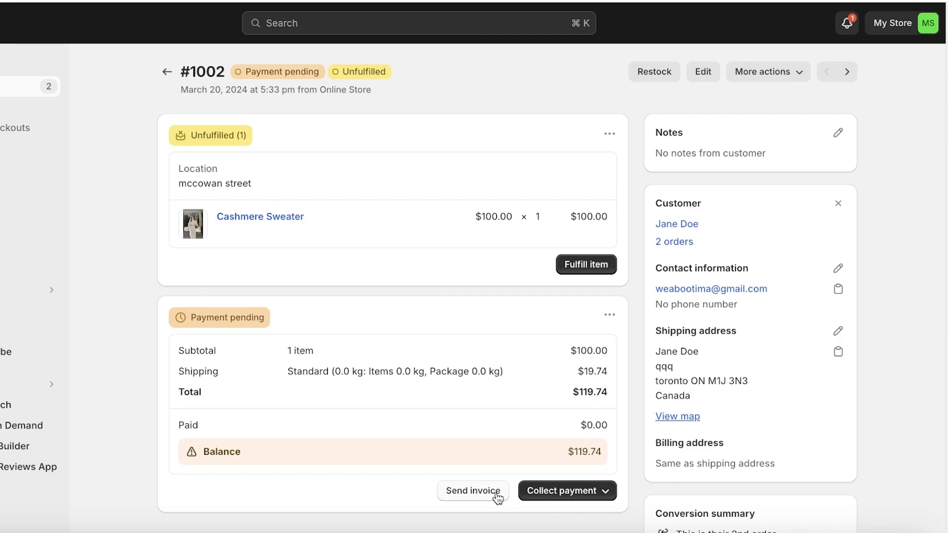
pyautogui.click(566, 490)
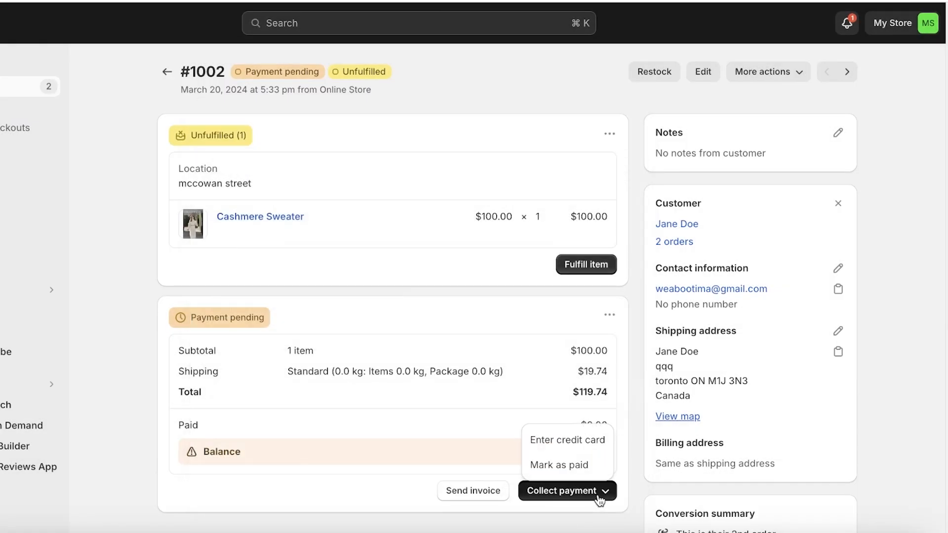
pyautogui.moveTo(493, 516)
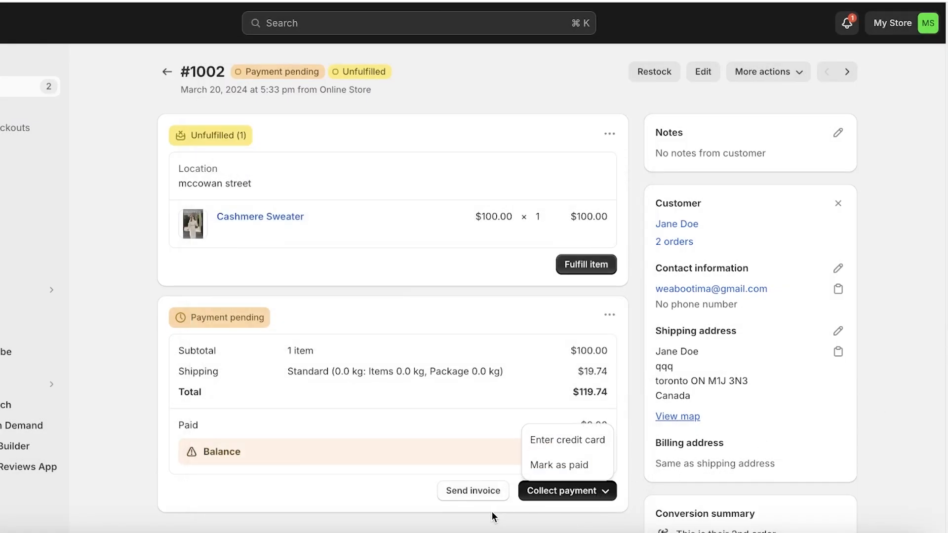
pyautogui.moveTo(324, 400)
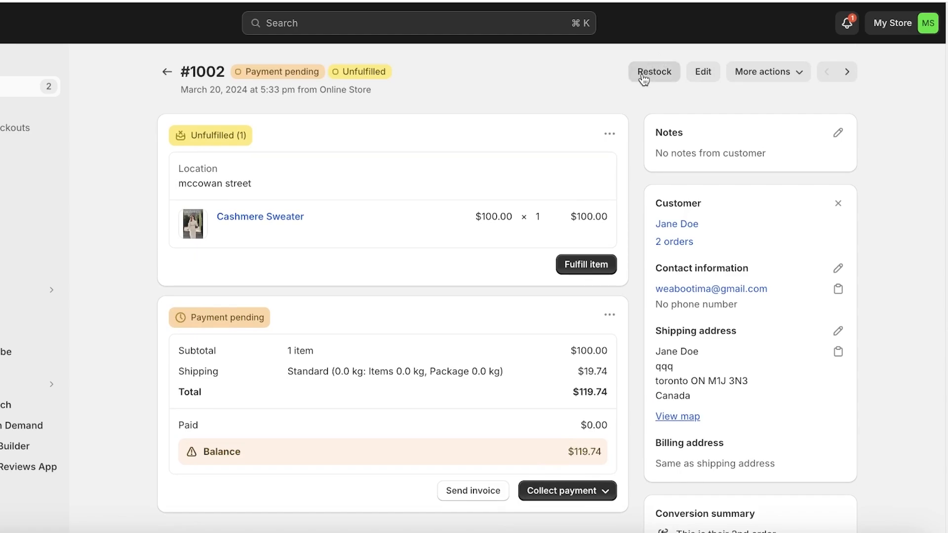
pyautogui.click(703, 71)
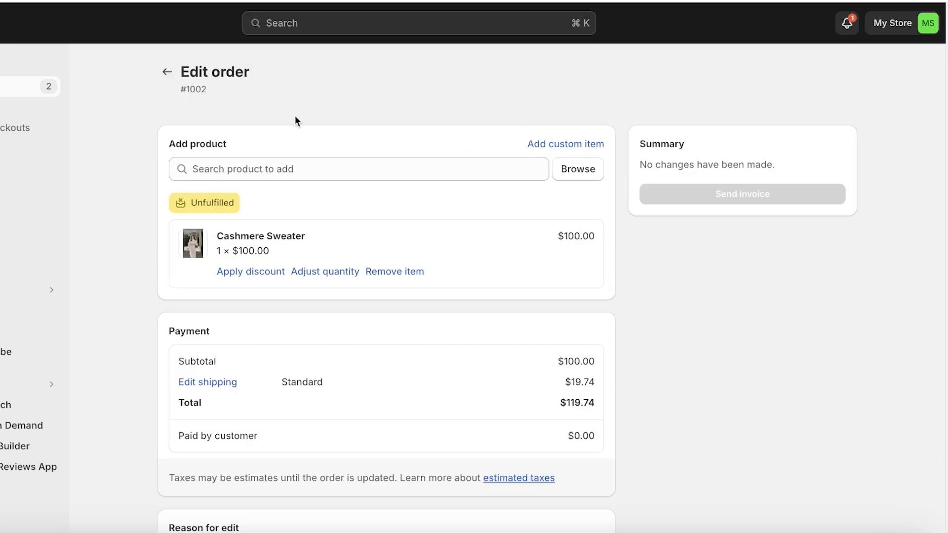
pyautogui.click(167, 71)
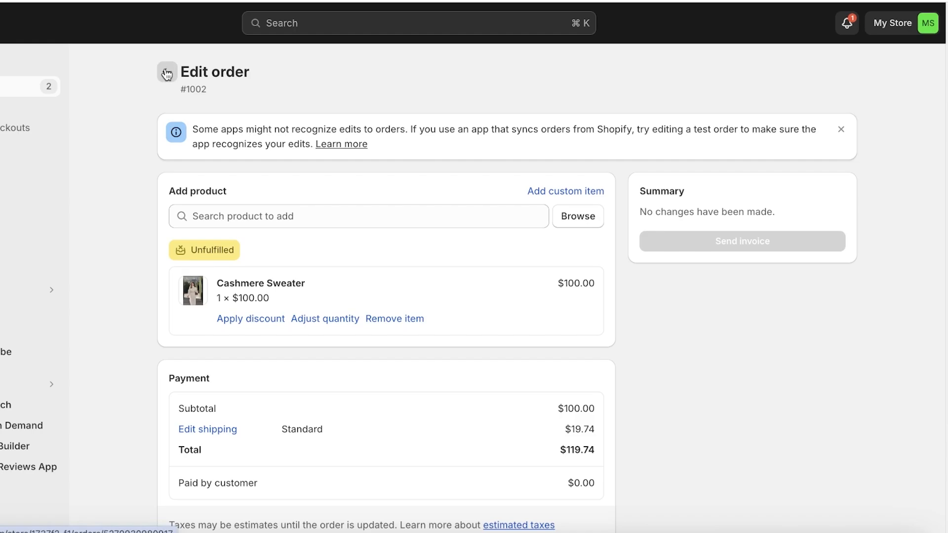
pyautogui.click(166, 72)
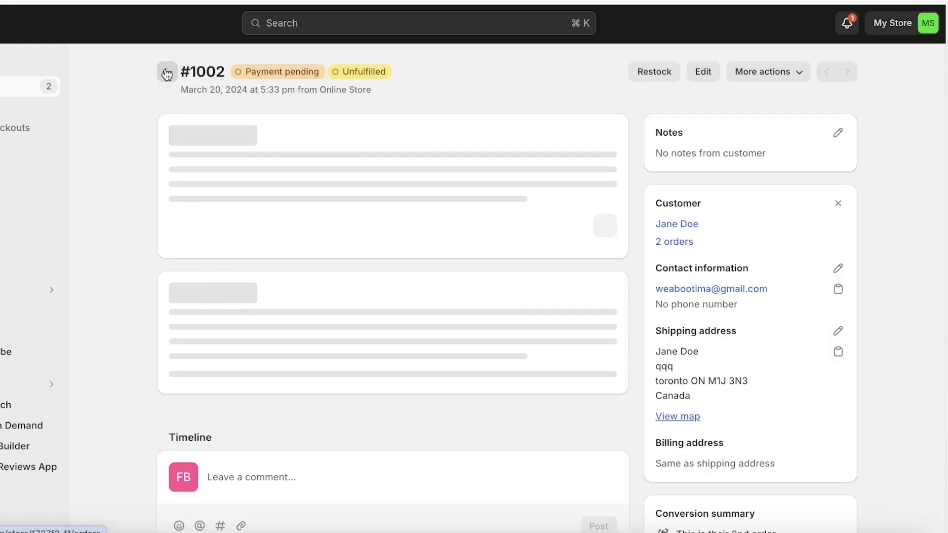
# - Show the More actions dropdown on order #1002 and review its options
pyautogui.click(768, 71)
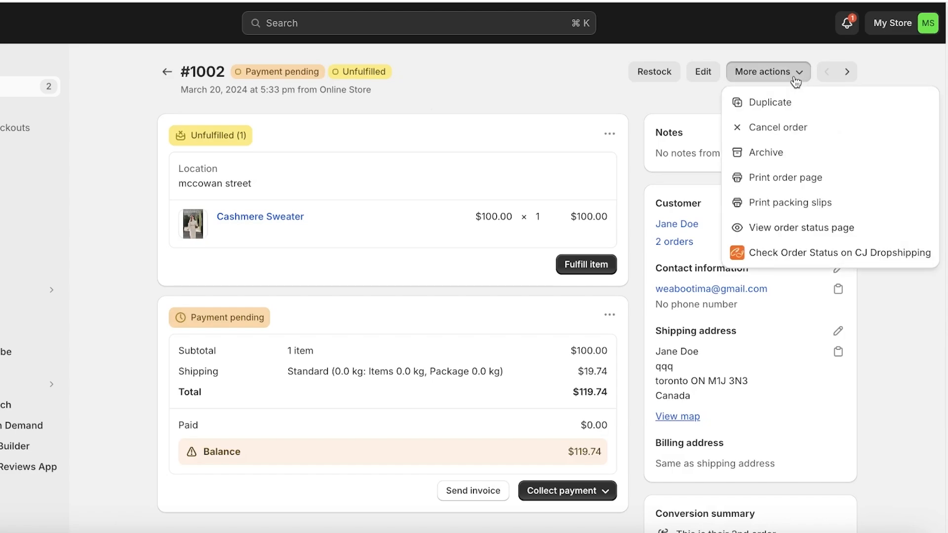
pyautogui.moveTo(567, 88)
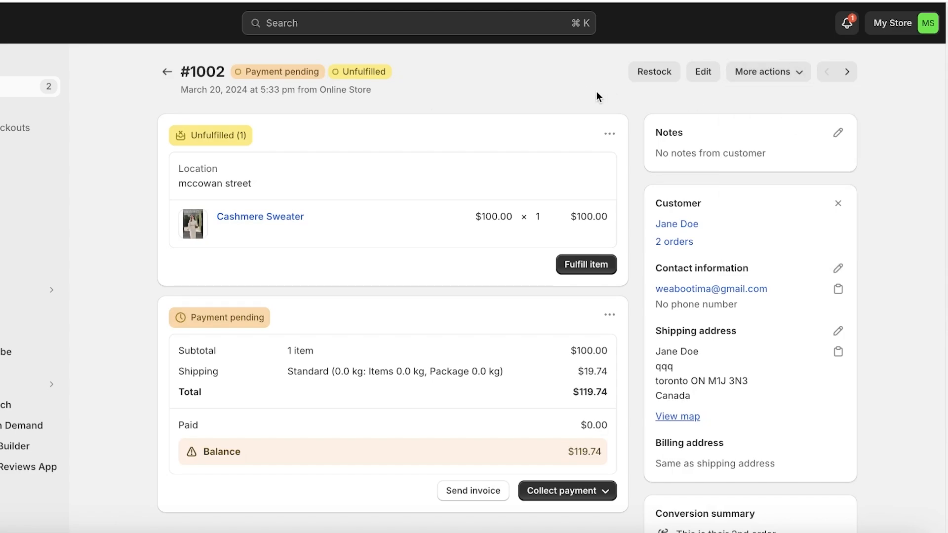
pyautogui.click(768, 71)
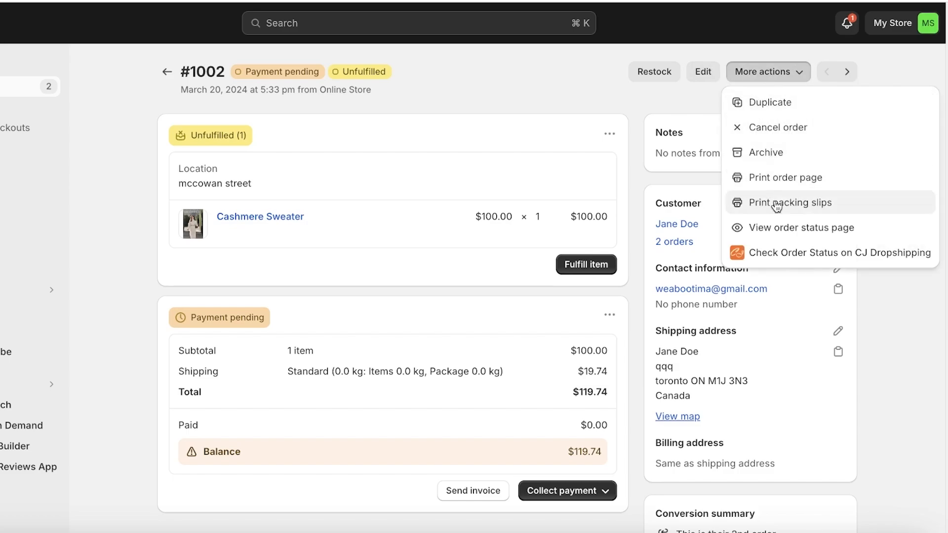
pyautogui.moveTo(776, 102)
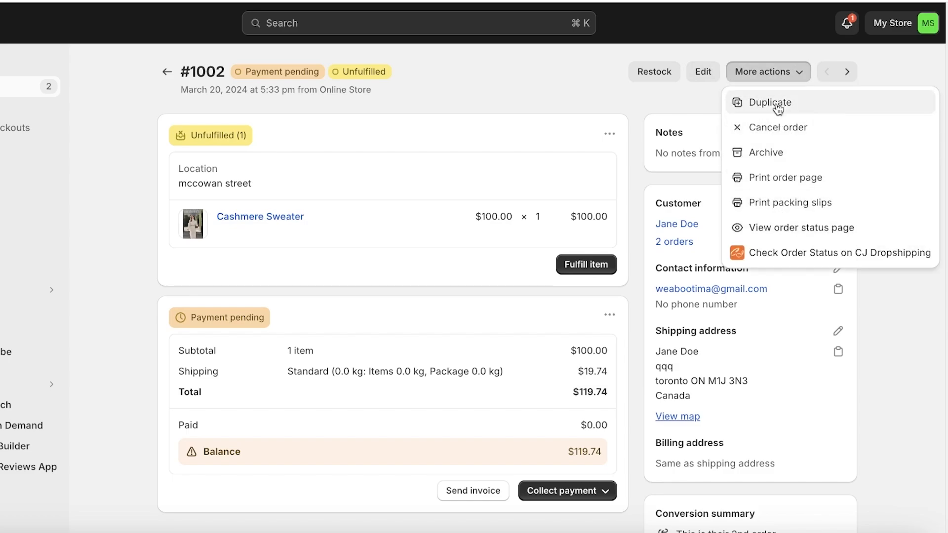
pyautogui.moveTo(768, 178)
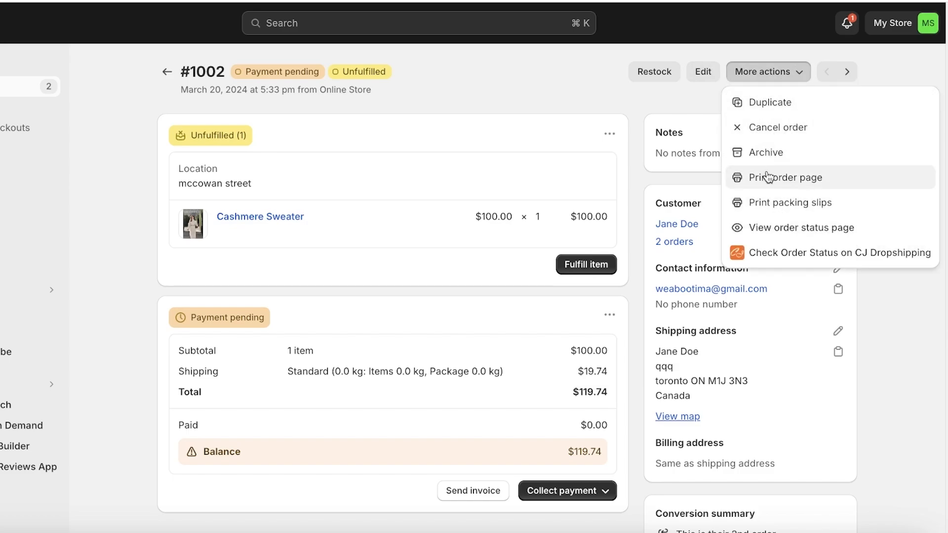
pyautogui.moveTo(908, 348)
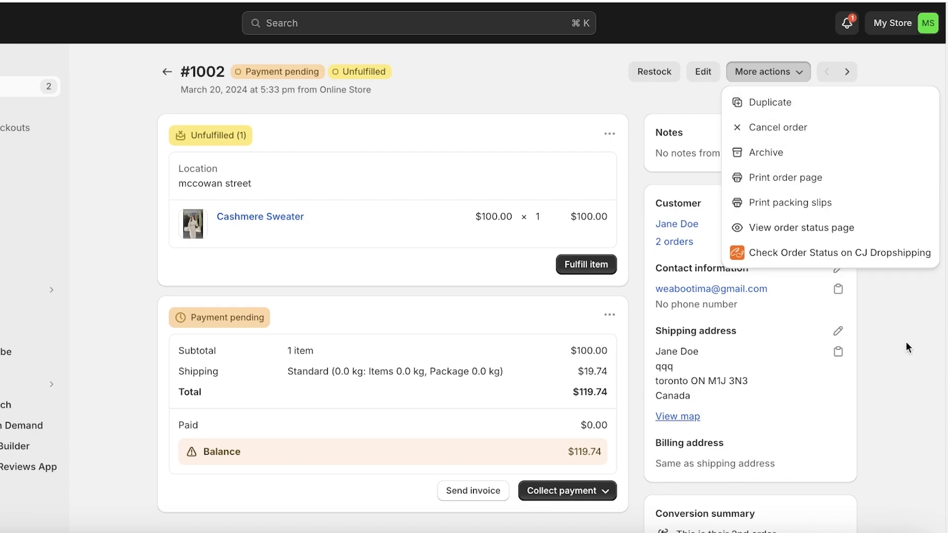
pyautogui.scroll(-3)
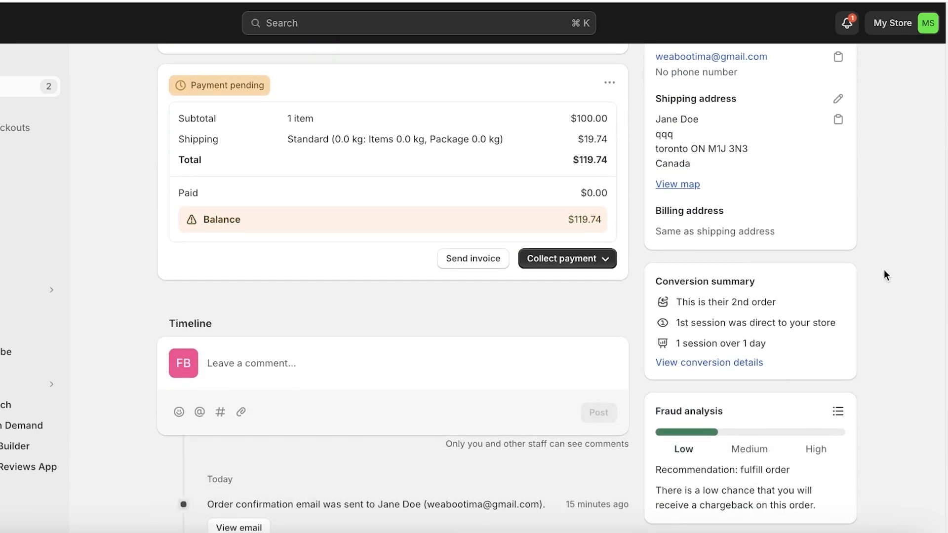
pyautogui.scroll(-3)
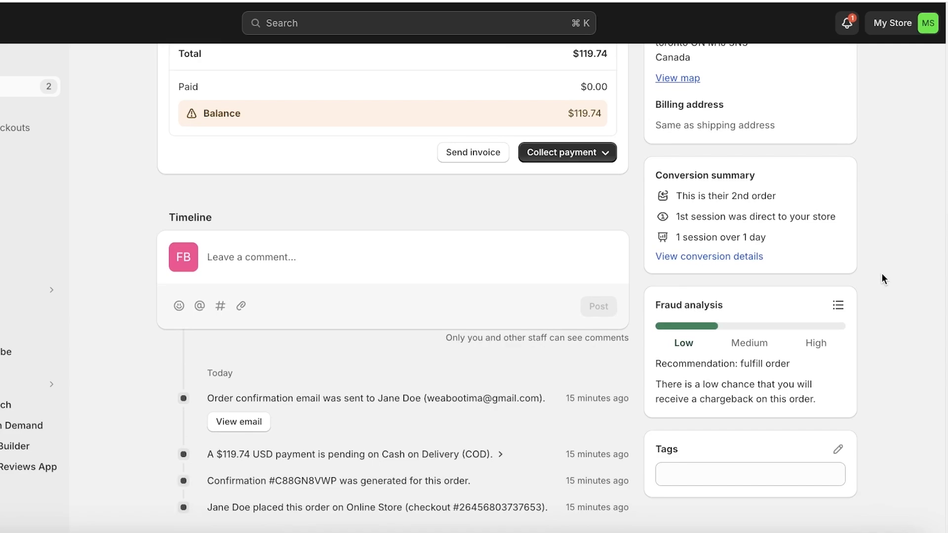
pyautogui.moveTo(816, 333)
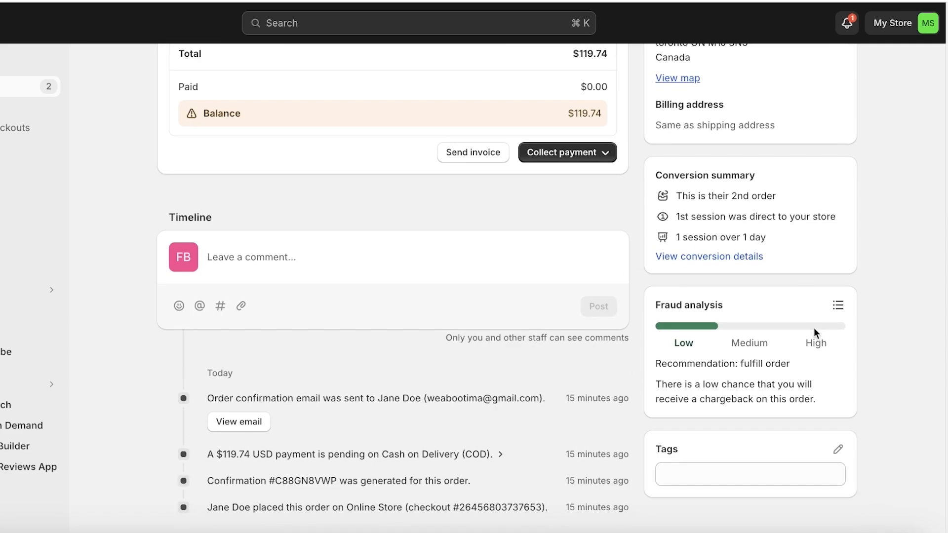
pyautogui.moveTo(751, 358)
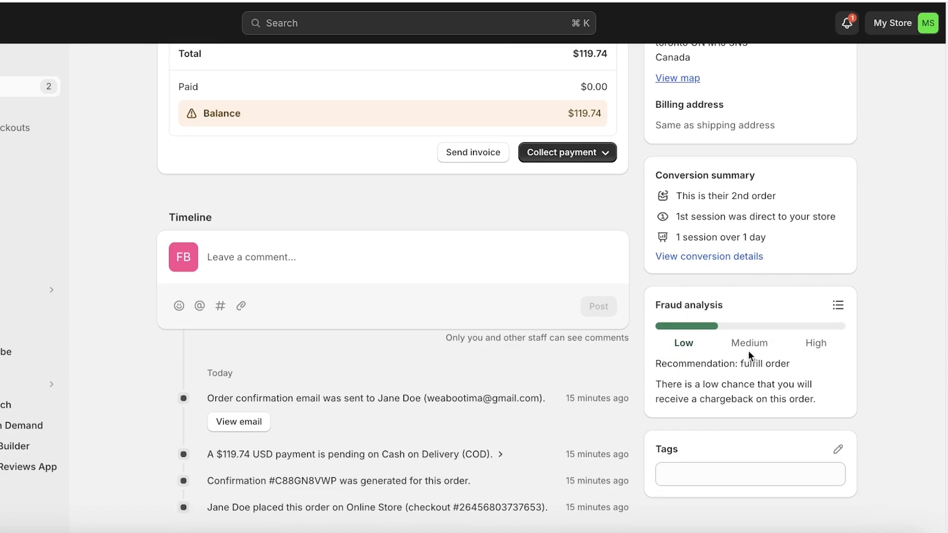
pyautogui.moveTo(694, 394)
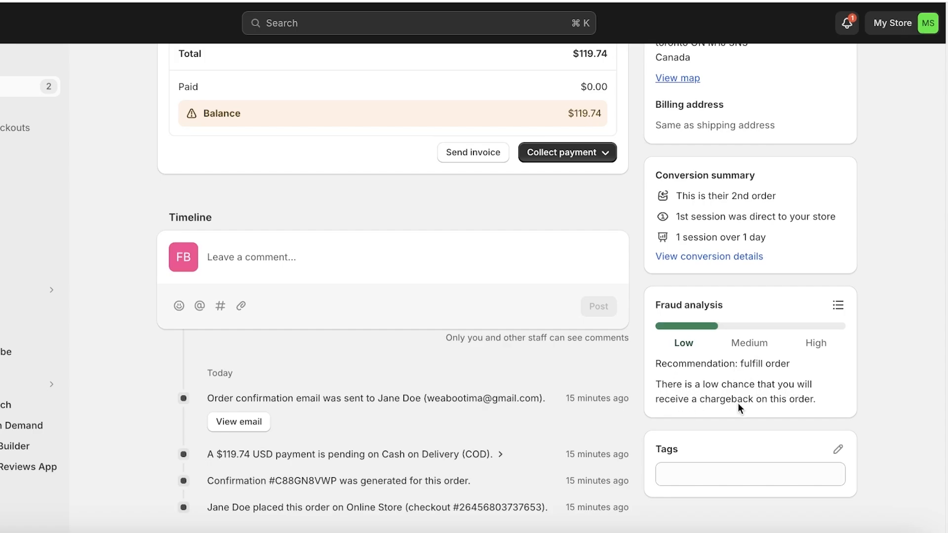
pyautogui.moveTo(730, 355)
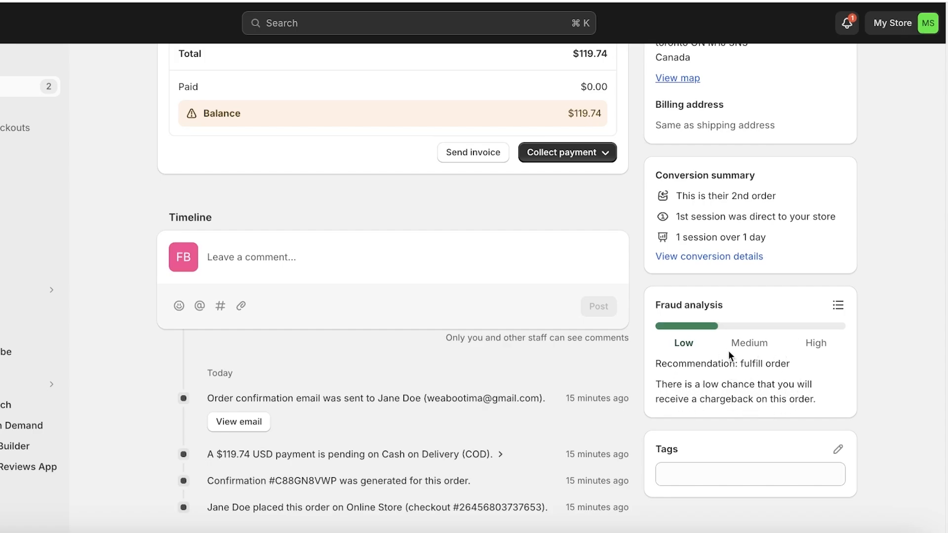
# - Mark order #1002's $119.74 payment as paid
pyautogui.click(567, 152)
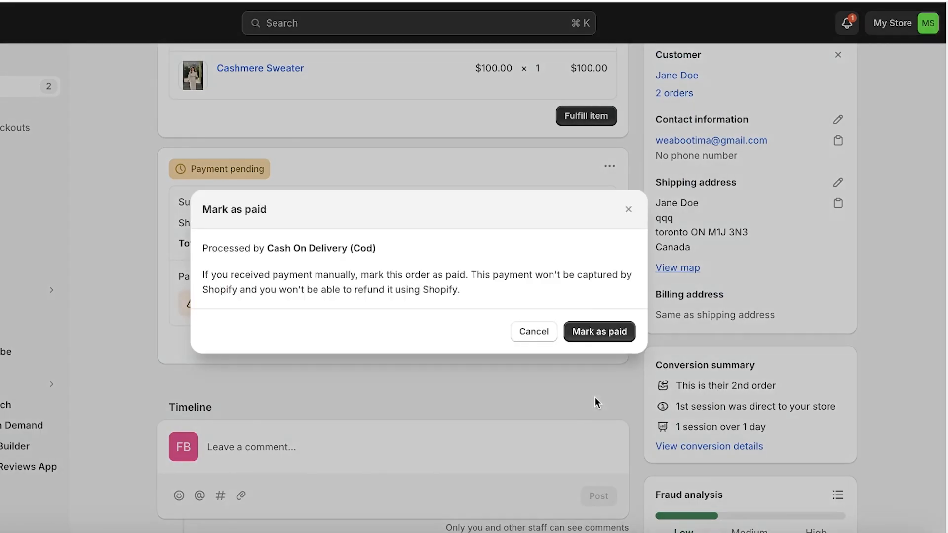
pyautogui.click(598, 331)
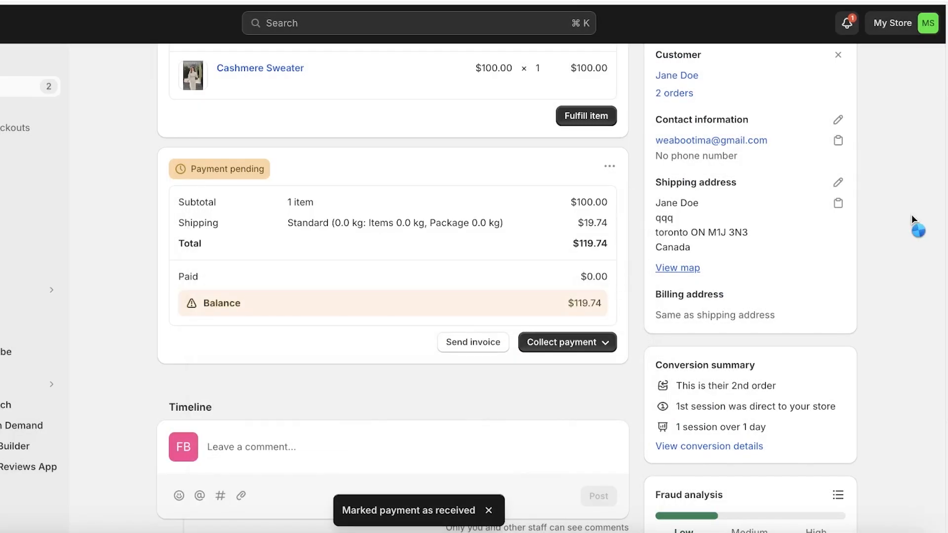
pyautogui.scroll(3)
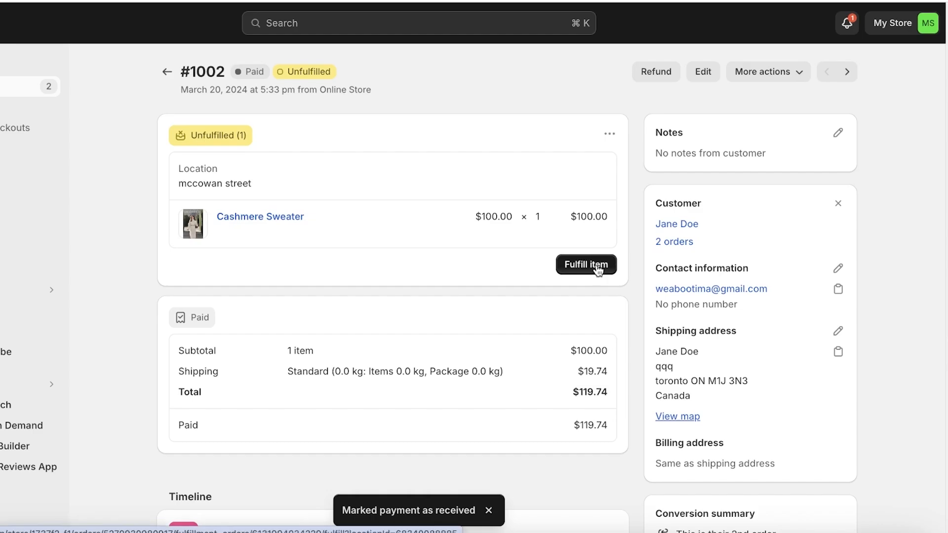
# - Fill the Cashmere Sweater fulfillment form: tracking 0900, carrier Other, customer notification on
pyautogui.click(585, 264)
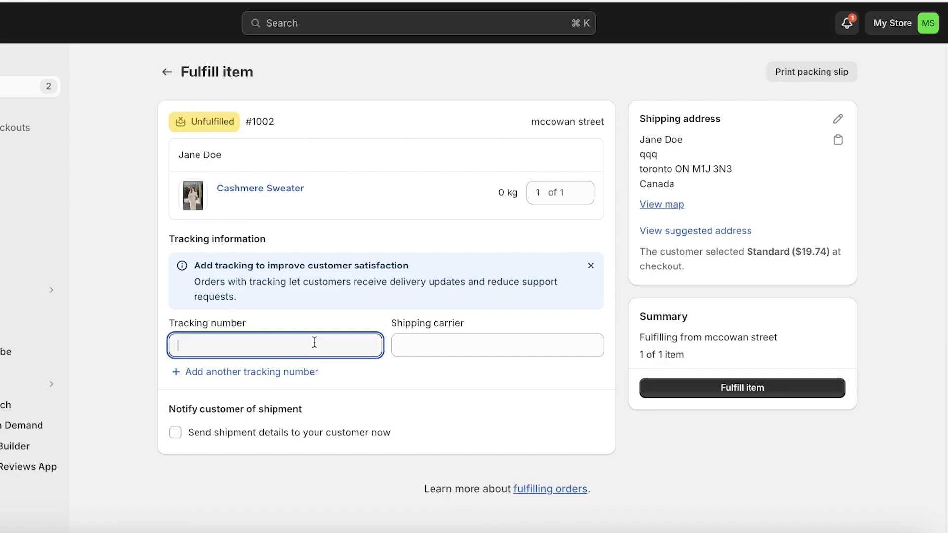
pyautogui.click(496, 345)
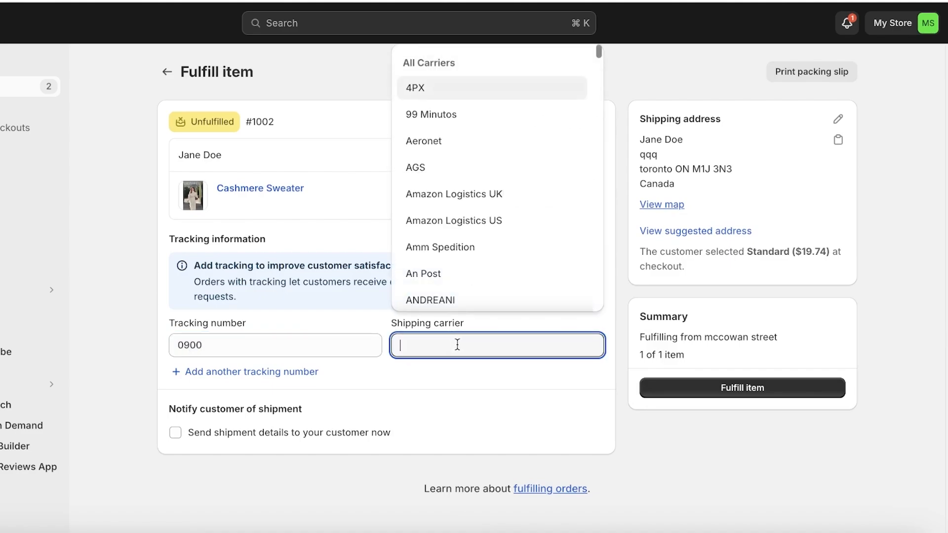
pyautogui.scroll(-3)
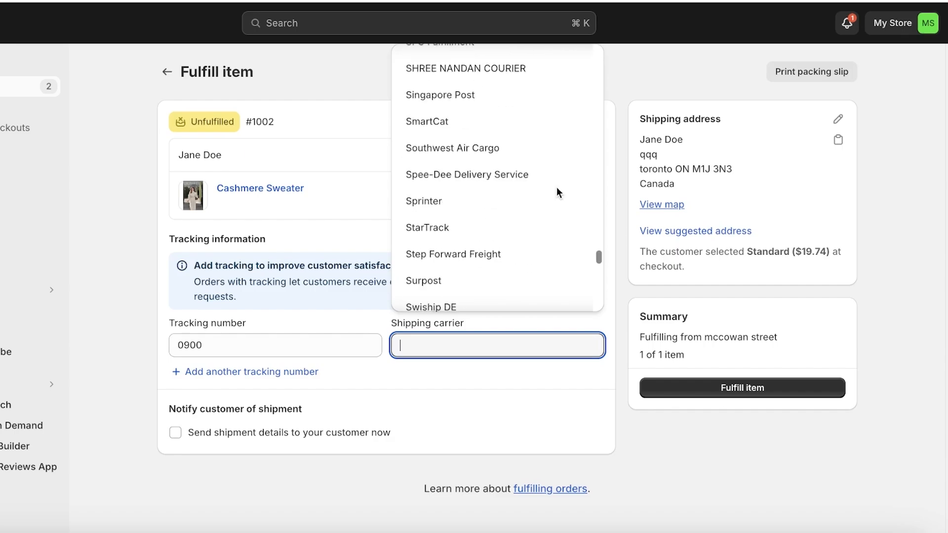
pyautogui.scroll(-3)
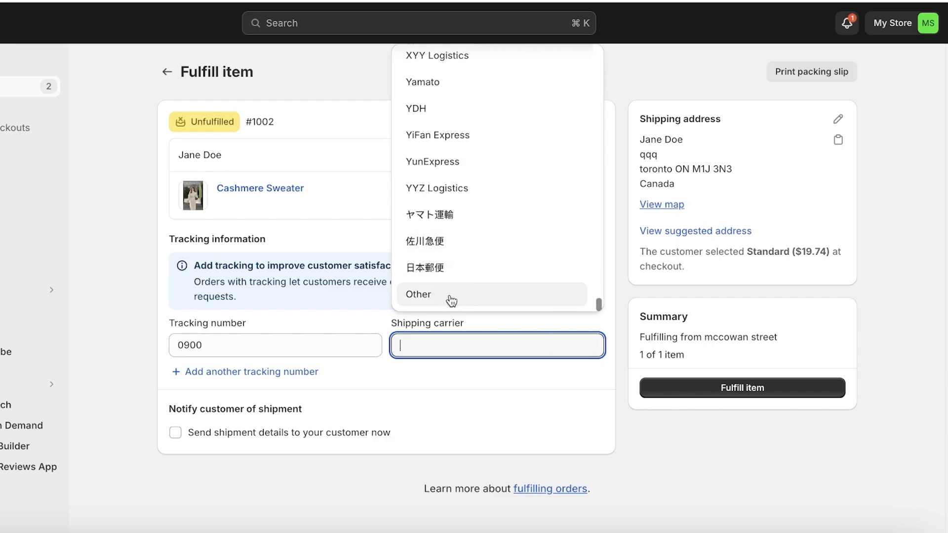
pyautogui.click(418, 295)
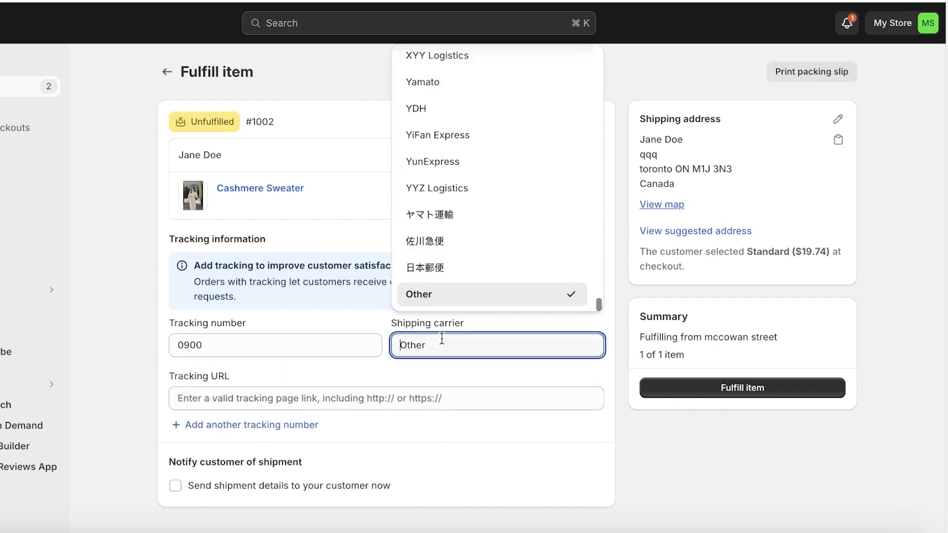
pyautogui.scroll(3)
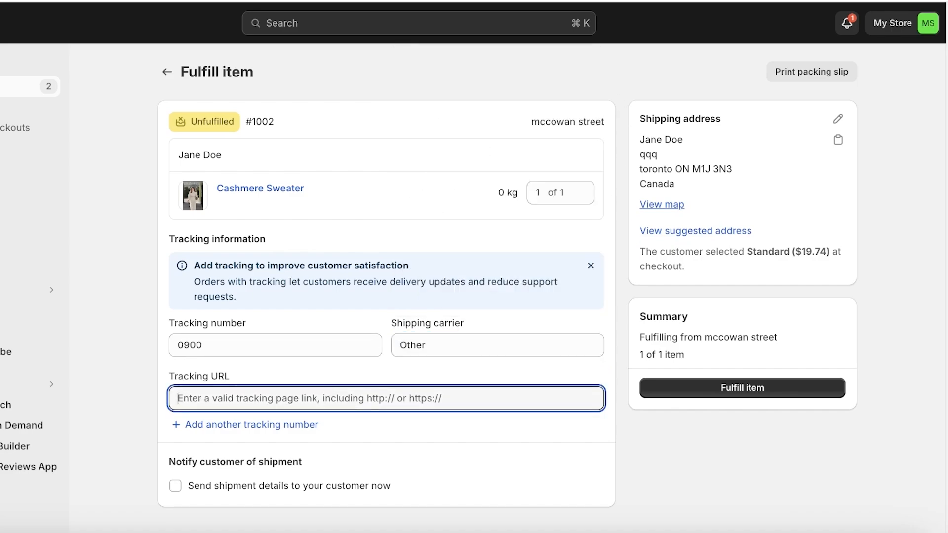
pyautogui.moveTo(424, 423)
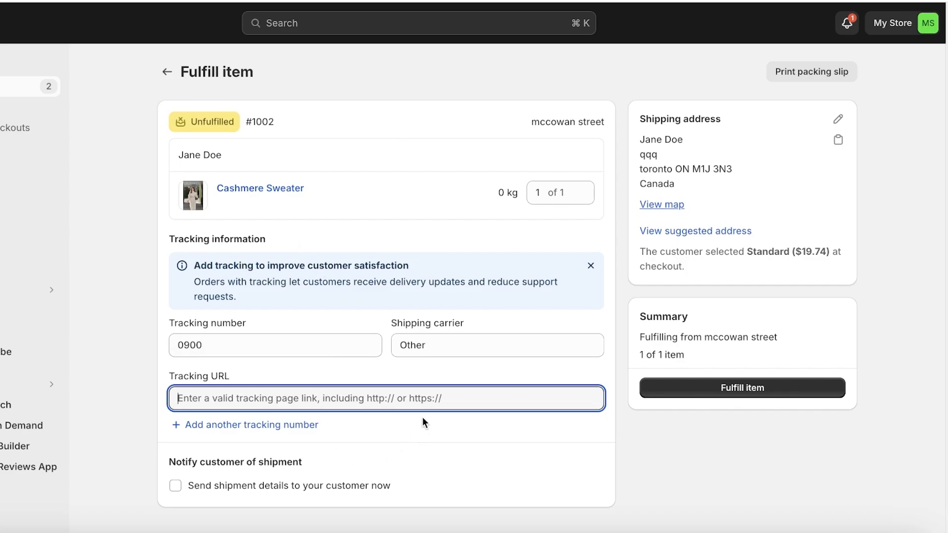
pyautogui.scroll(-3)
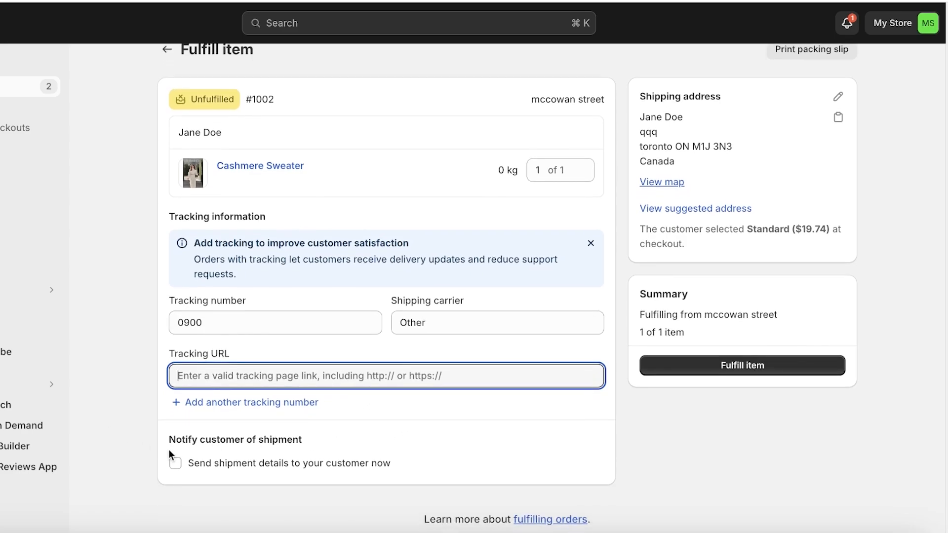
pyautogui.click(175, 463)
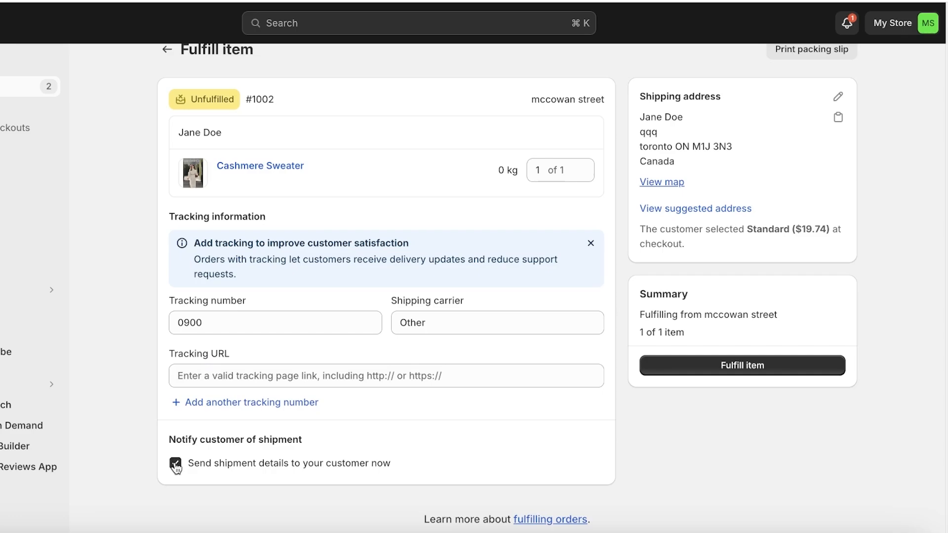
pyautogui.click(175, 463)
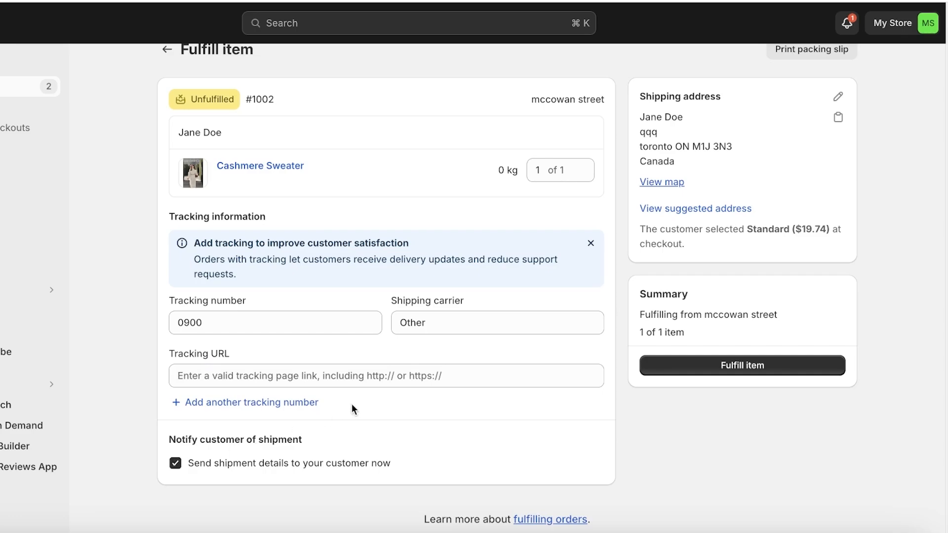
# - Generate the packing slip PDF for order #1002
pyautogui.click(812, 49)
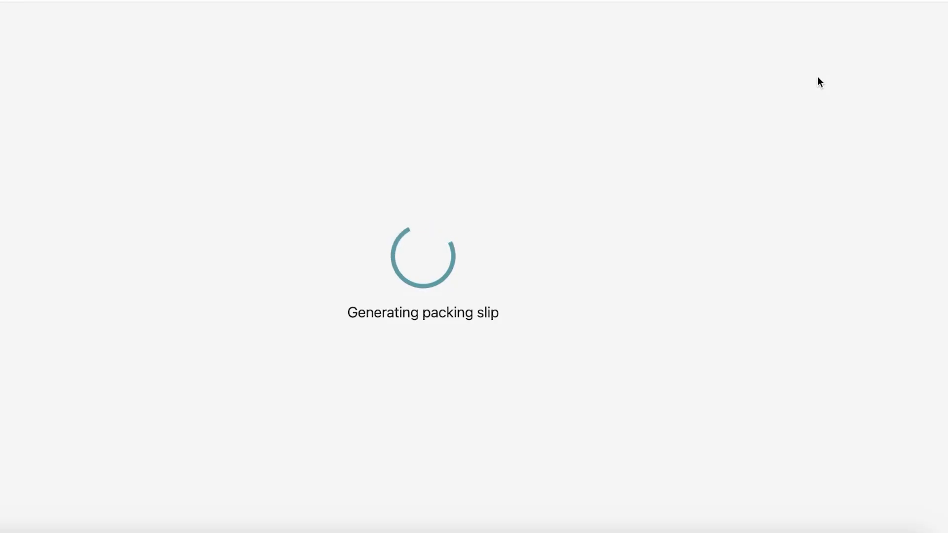
pyautogui.moveTo(738, 153)
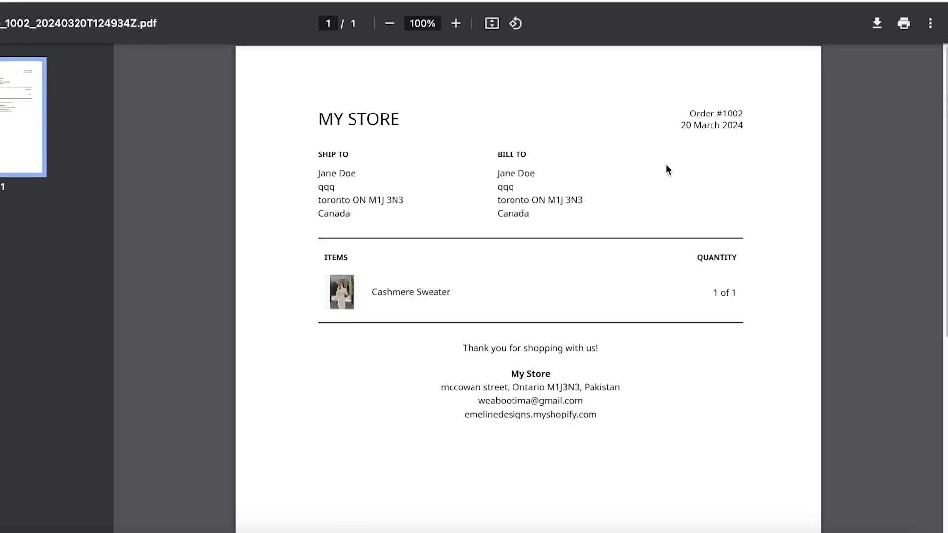
pyautogui.moveTo(431, 176)
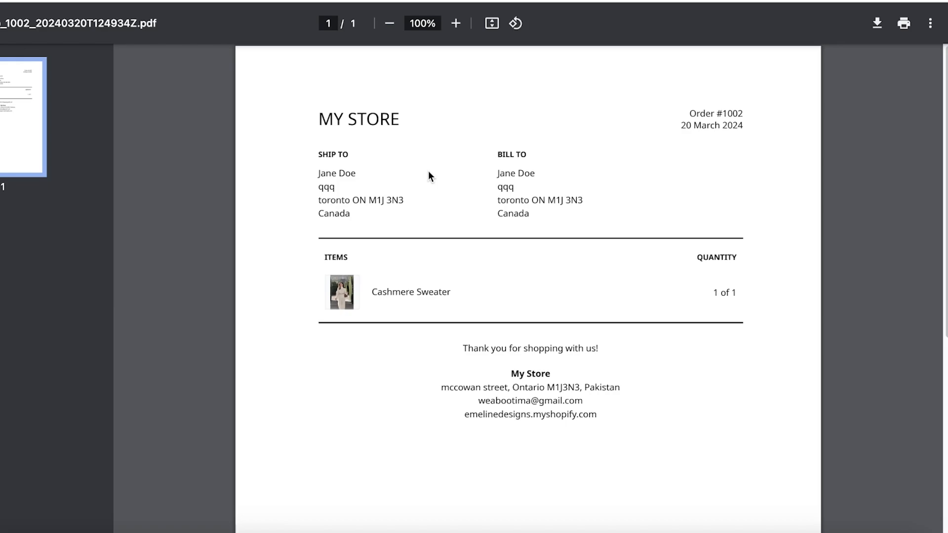
pyautogui.moveTo(394, 69)
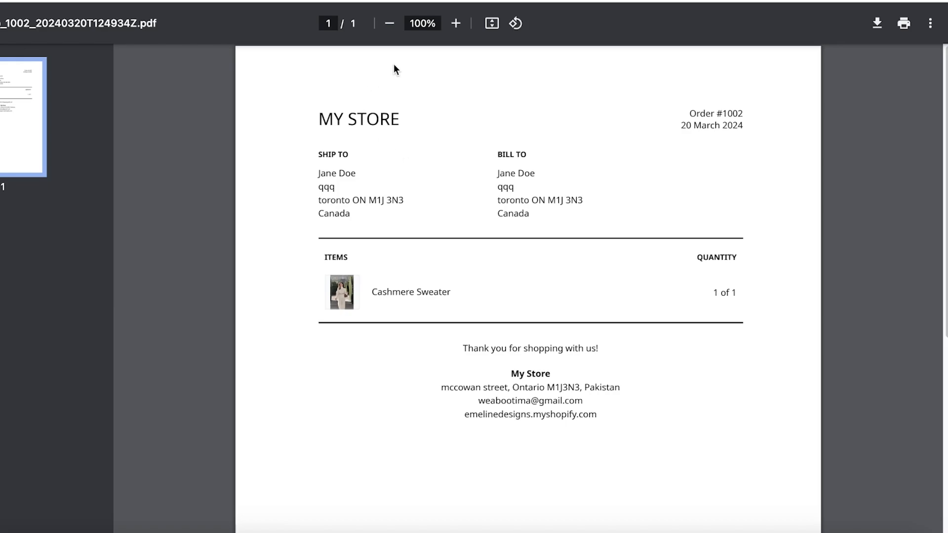
pyautogui.moveTo(305, 211)
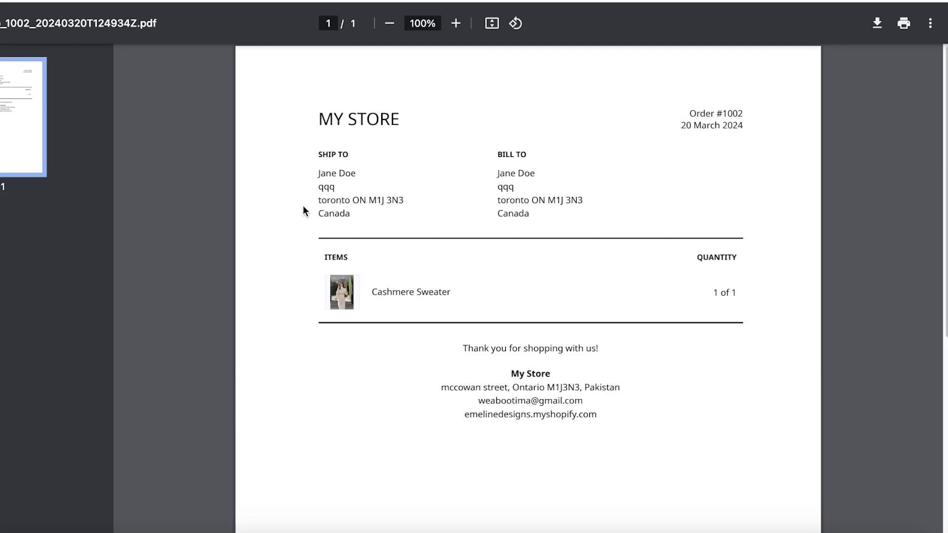
pyautogui.moveTo(516, 236)
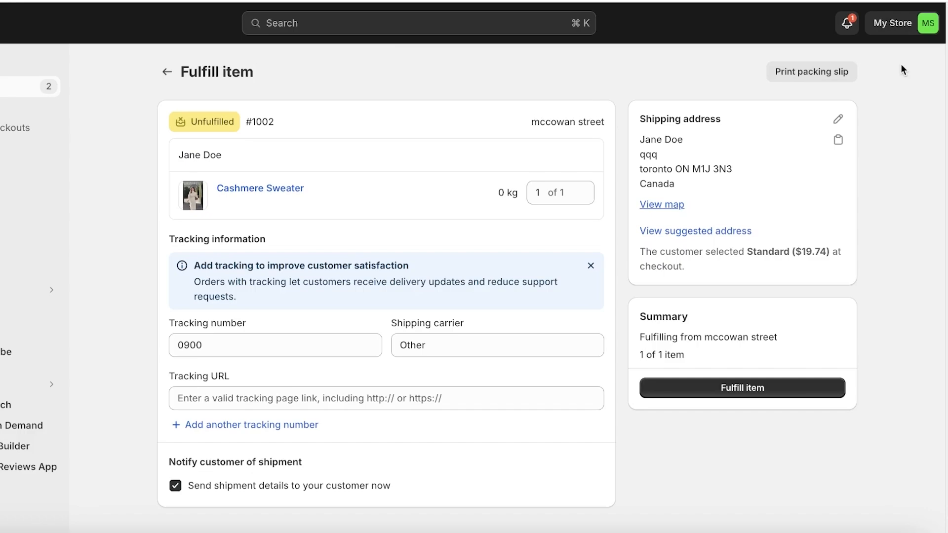
pyautogui.moveTo(727, 253)
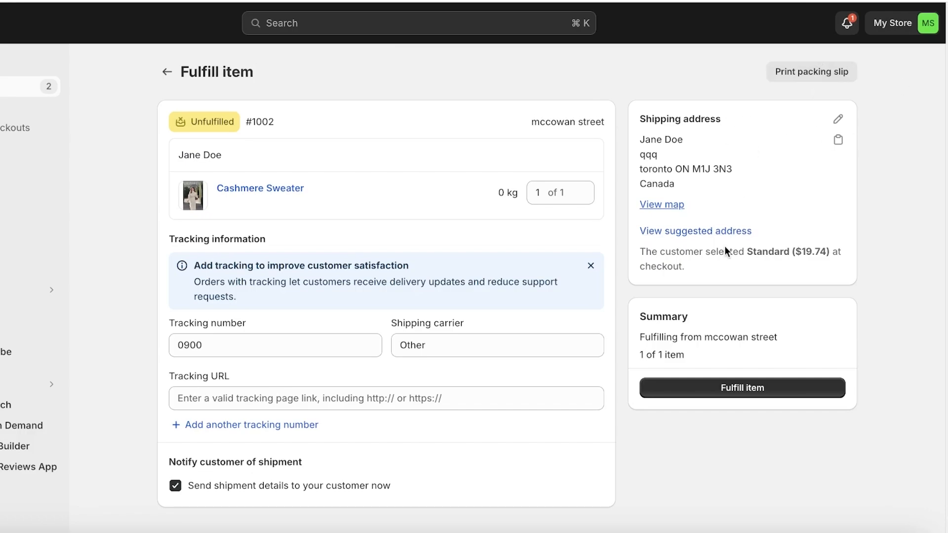
pyautogui.moveTo(725, 395)
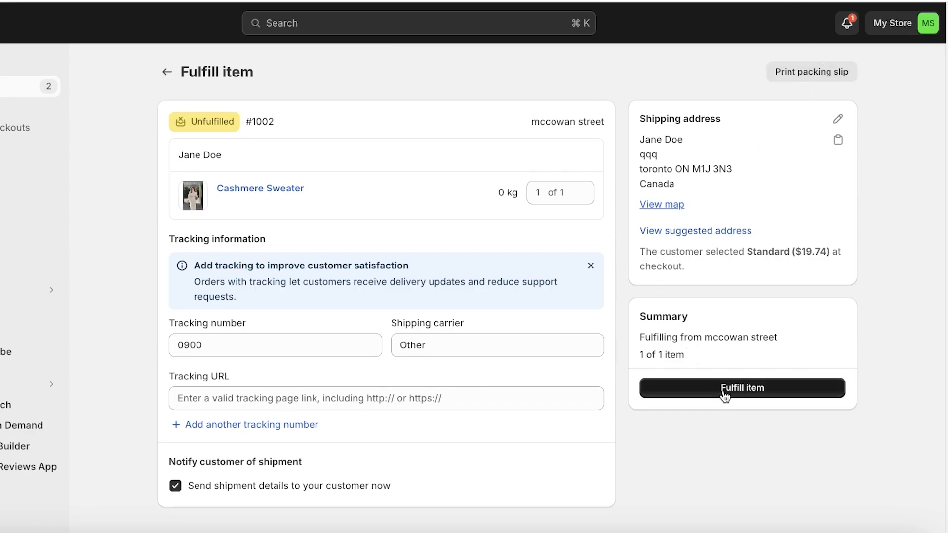
# - Fulfill order #1002 with tracking 0900, then open unfulfilled order #1001
pyautogui.click(742, 388)
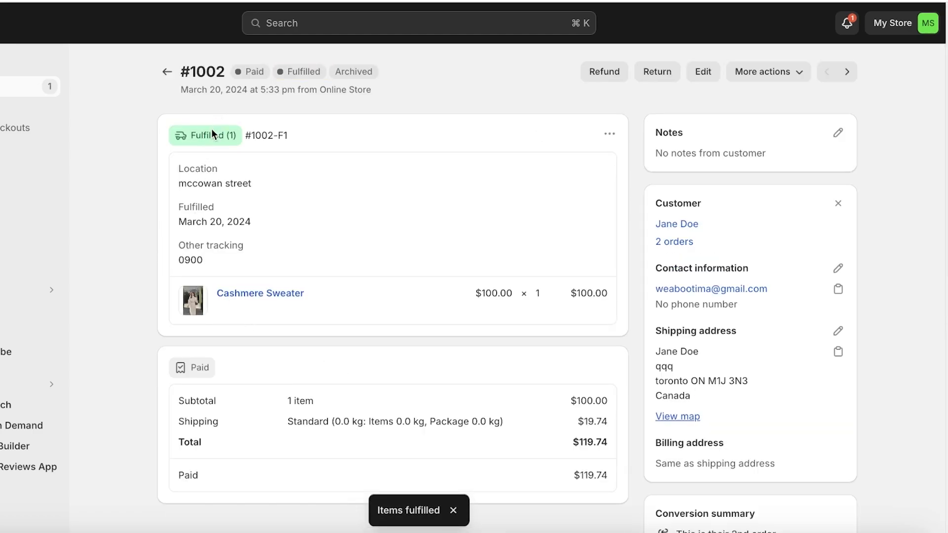
pyautogui.moveTo(148, 85)
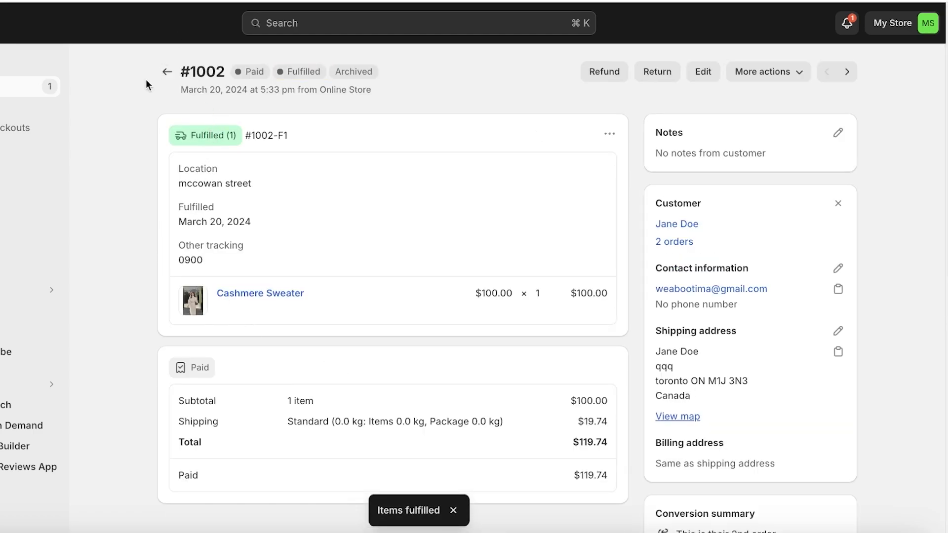
pyautogui.moveTo(567, 89)
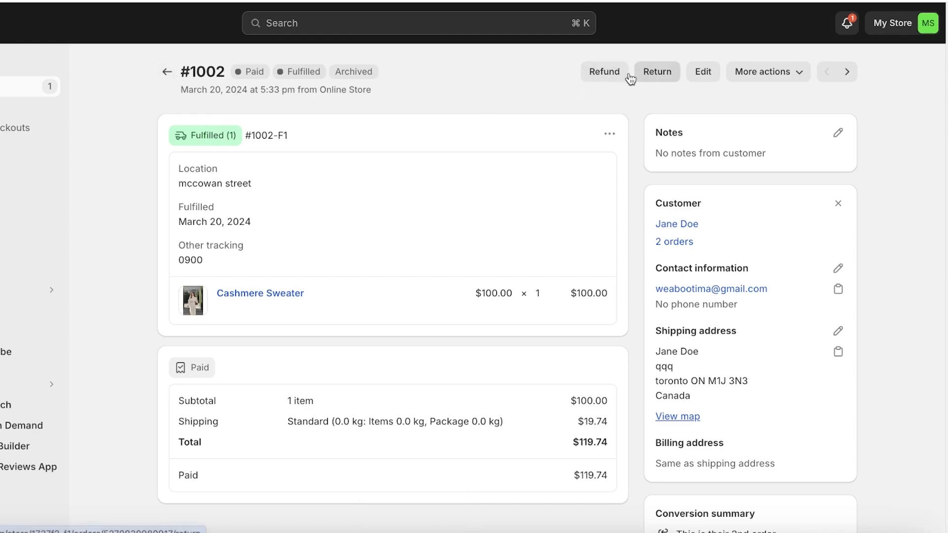
pyautogui.click(167, 71)
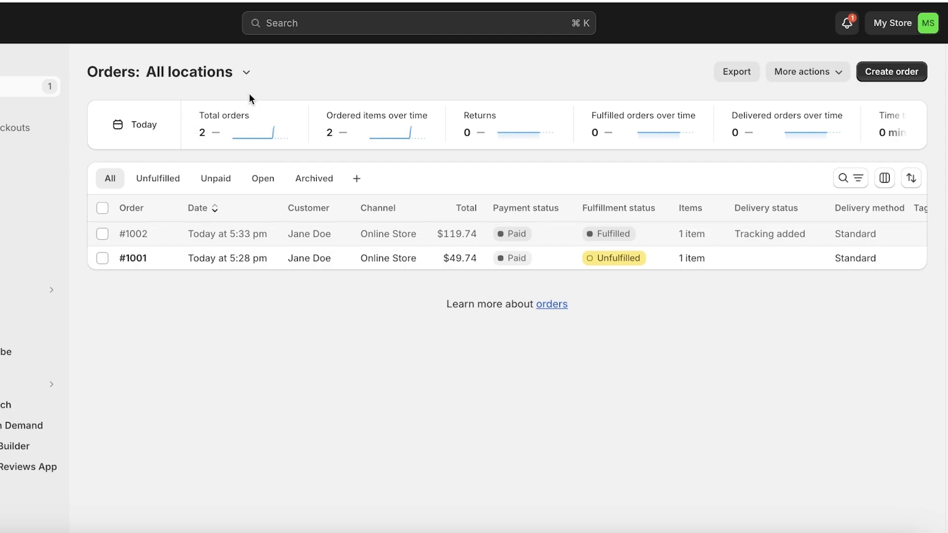
pyautogui.moveTo(223, 264)
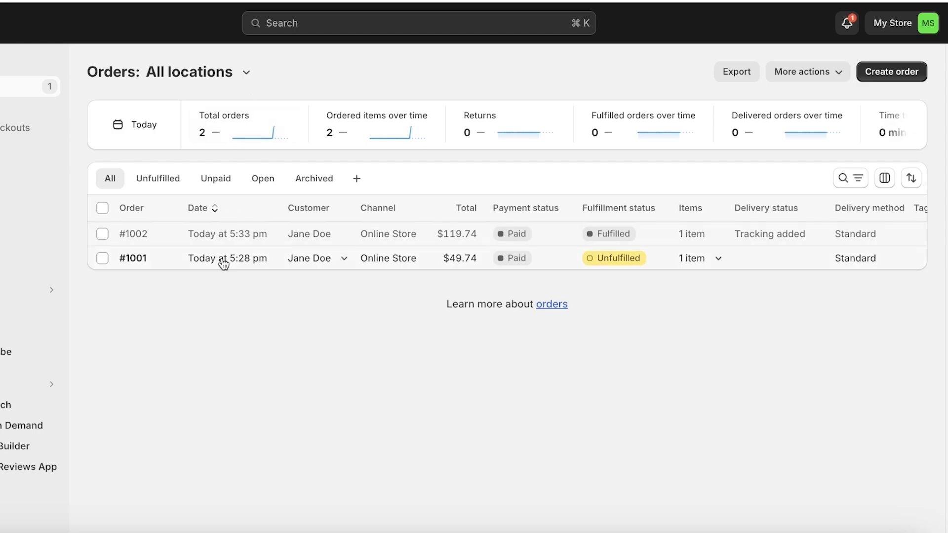
pyautogui.click(133, 258)
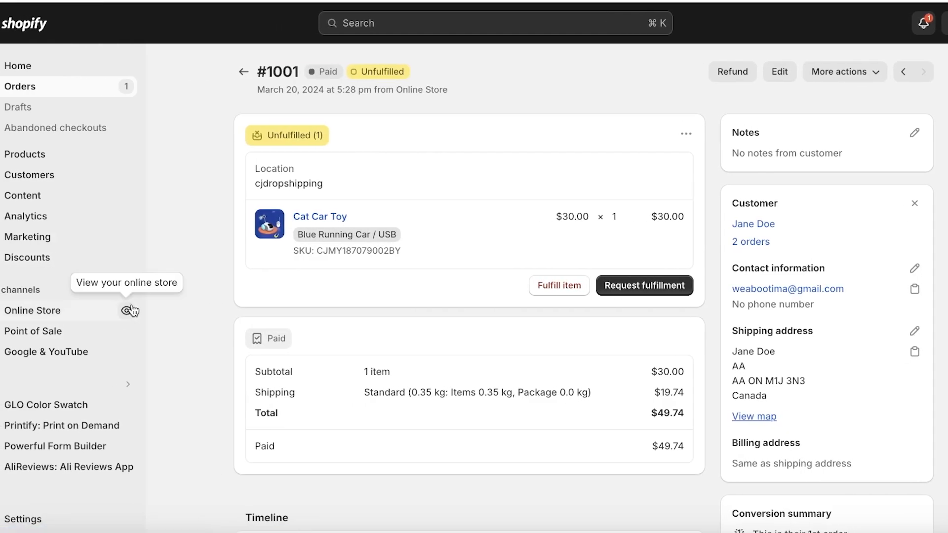
# - View the Cat Car Toy product page on the live online store
pyautogui.click(129, 311)
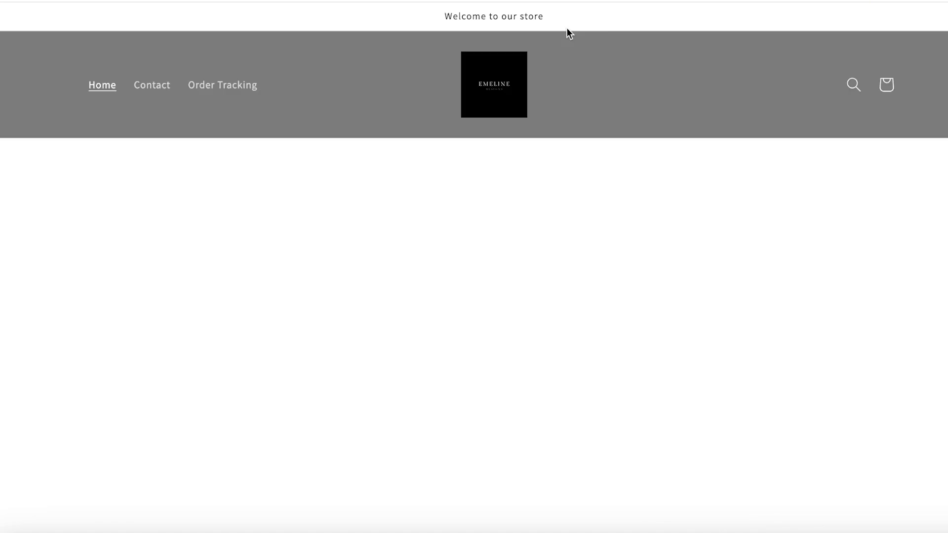
pyautogui.scroll(-3)
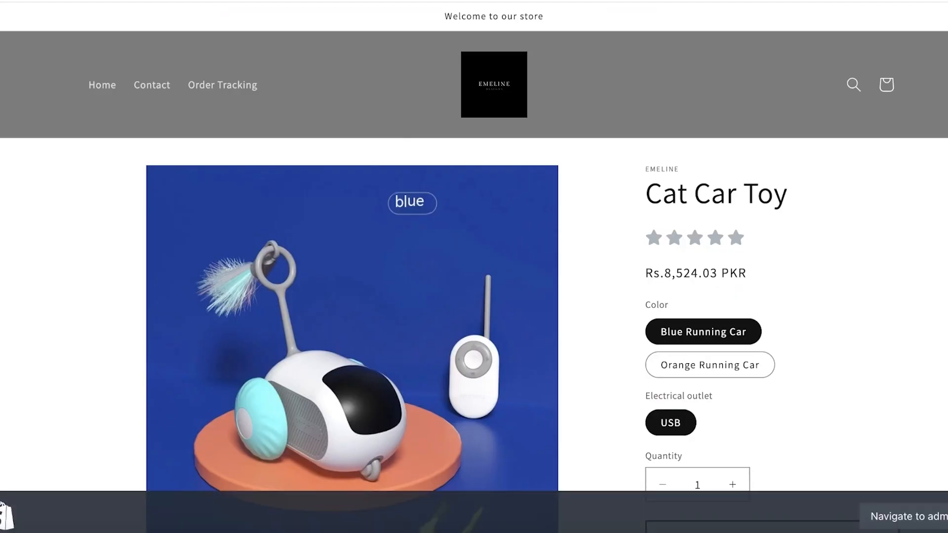
pyautogui.click(910, 516)
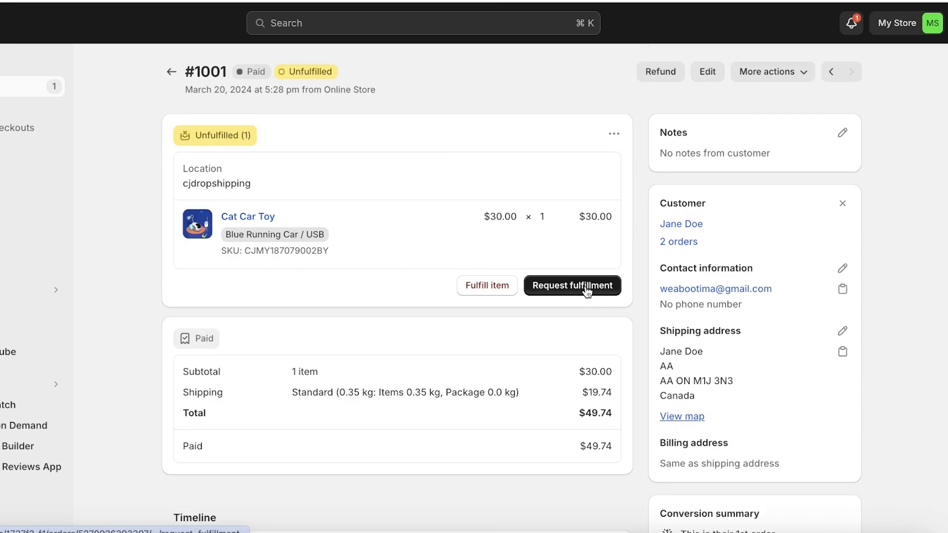
# - Send order #1001's fulfillment request to cjdropshipping with no notes
pyautogui.click(571, 285)
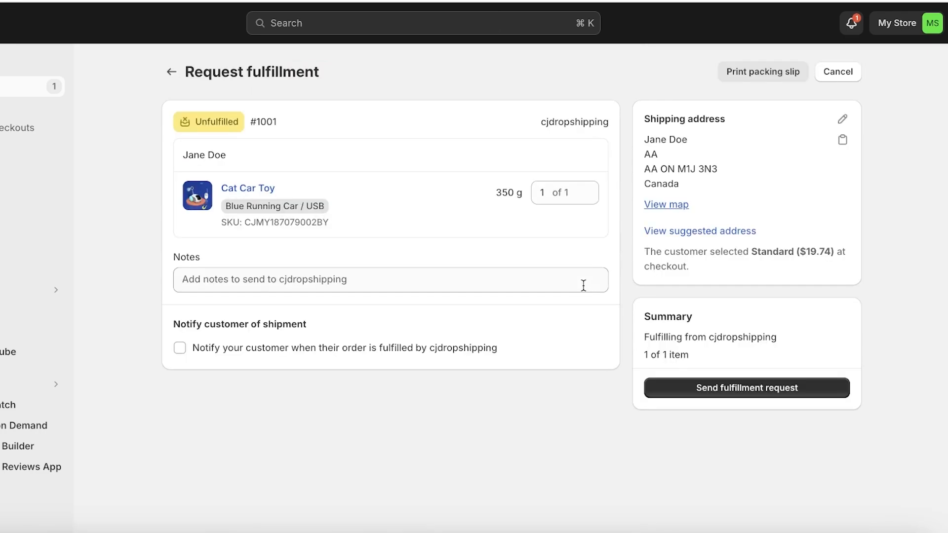
pyautogui.click(390, 280)
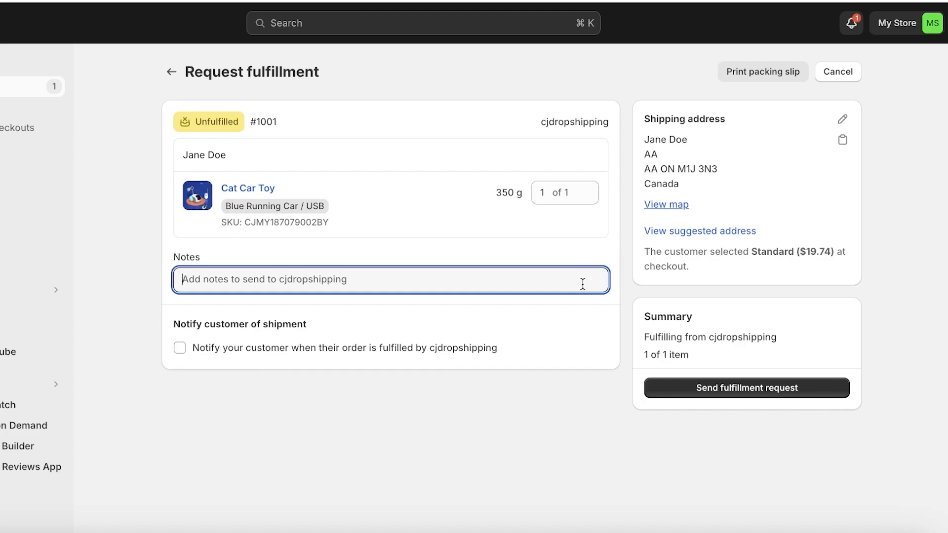
pyautogui.click(763, 71)
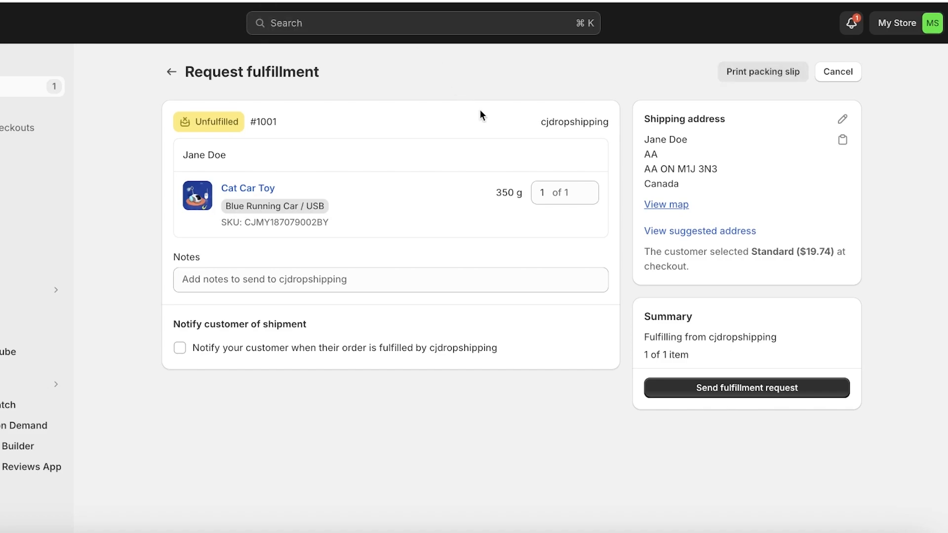
pyautogui.moveTo(397, 62)
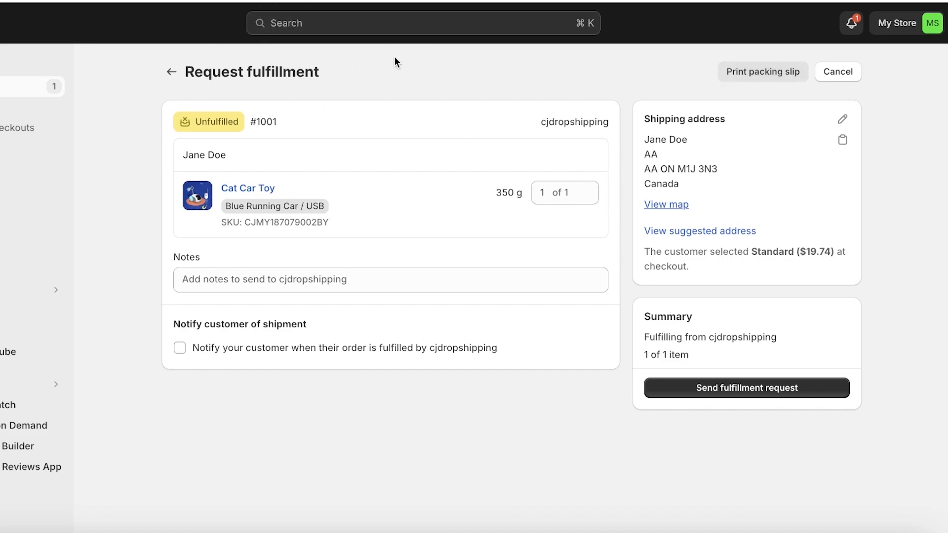
pyautogui.click(762, 71)
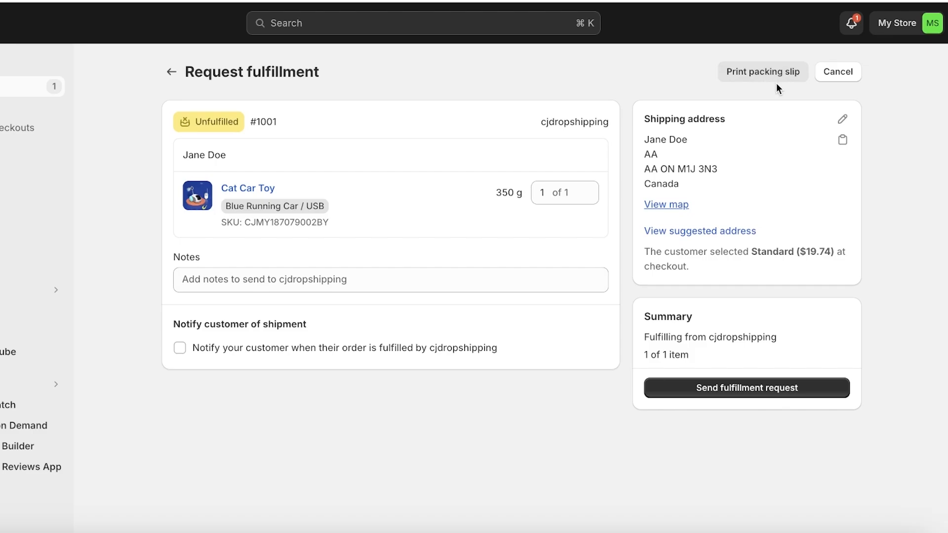
pyautogui.click(763, 71)
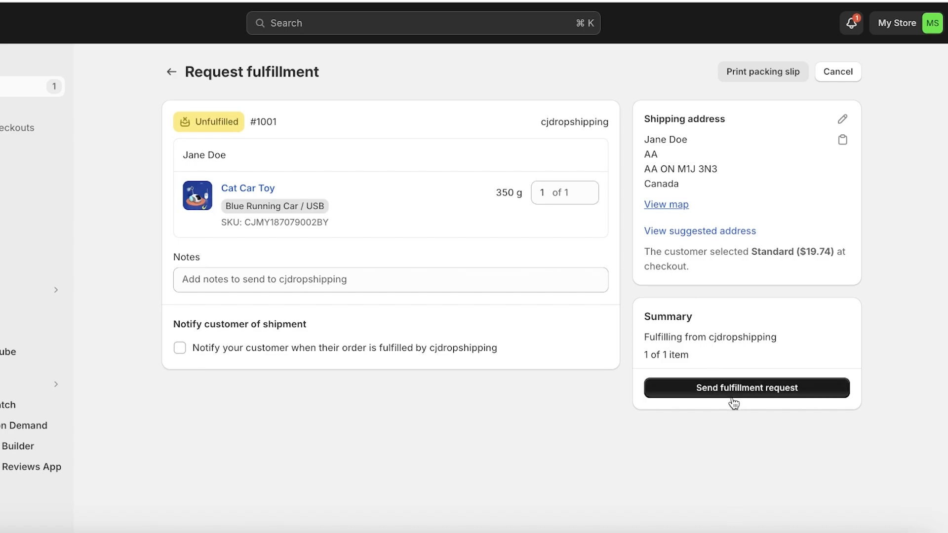
pyautogui.click(746, 388)
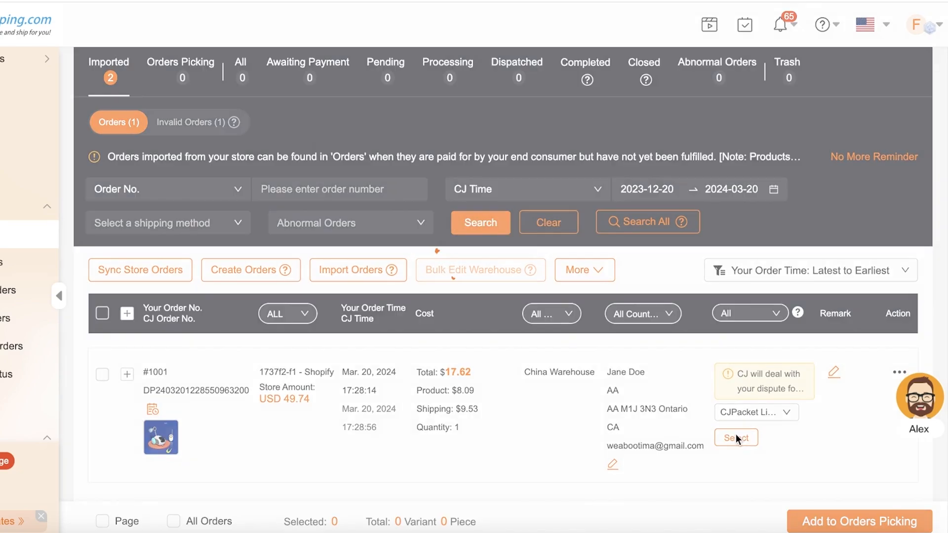
# - Keep CJPacket Liquid Line shipping and add order #1001 to Orders Picking
pyautogui.click(736, 437)
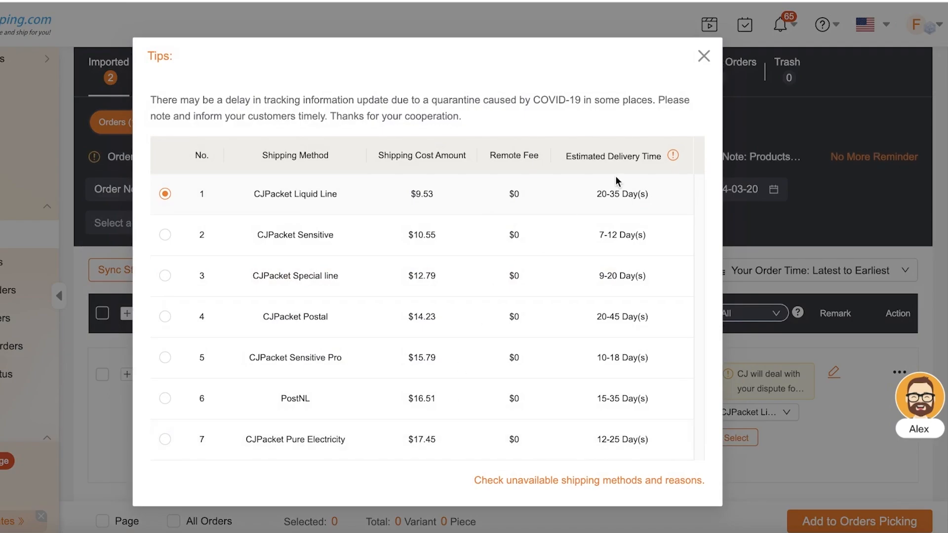
pyautogui.click(703, 55)
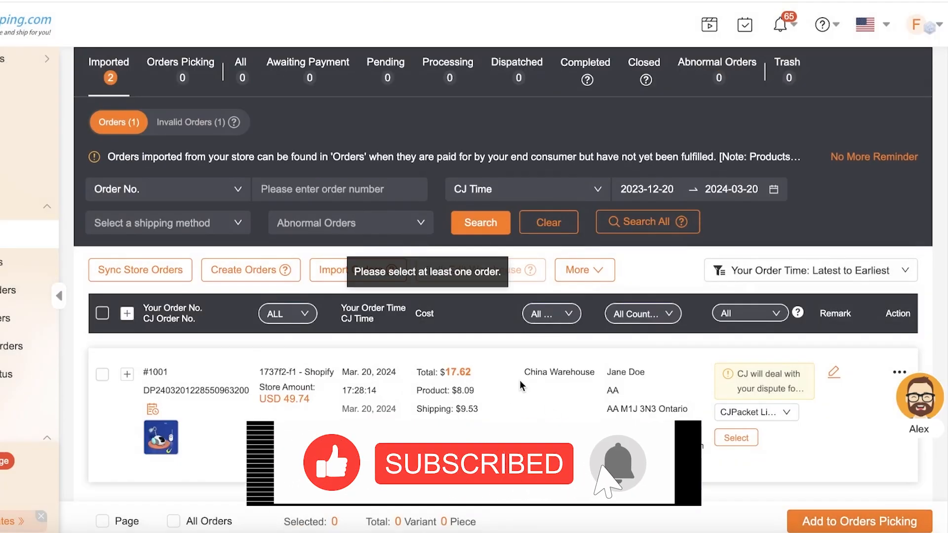
pyautogui.click(179, 68)
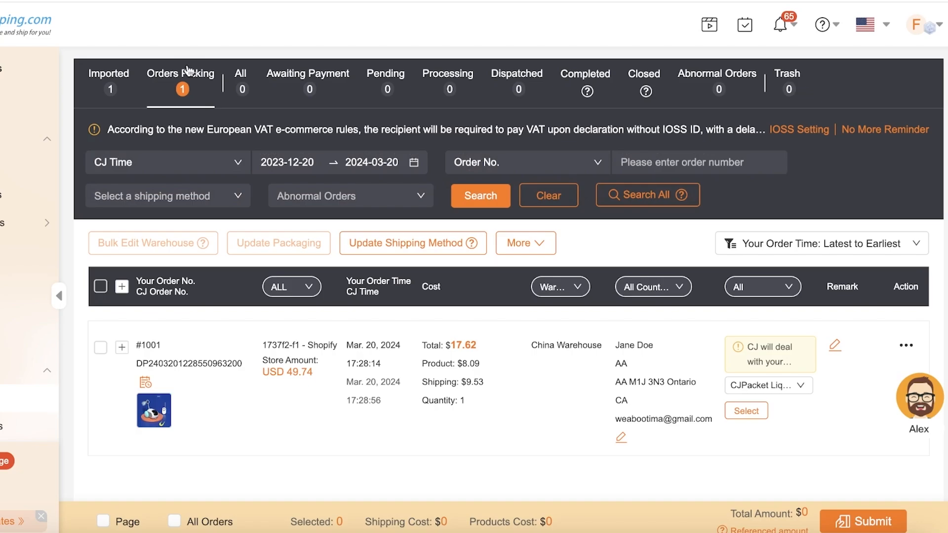
pyautogui.moveTo(90, 5)
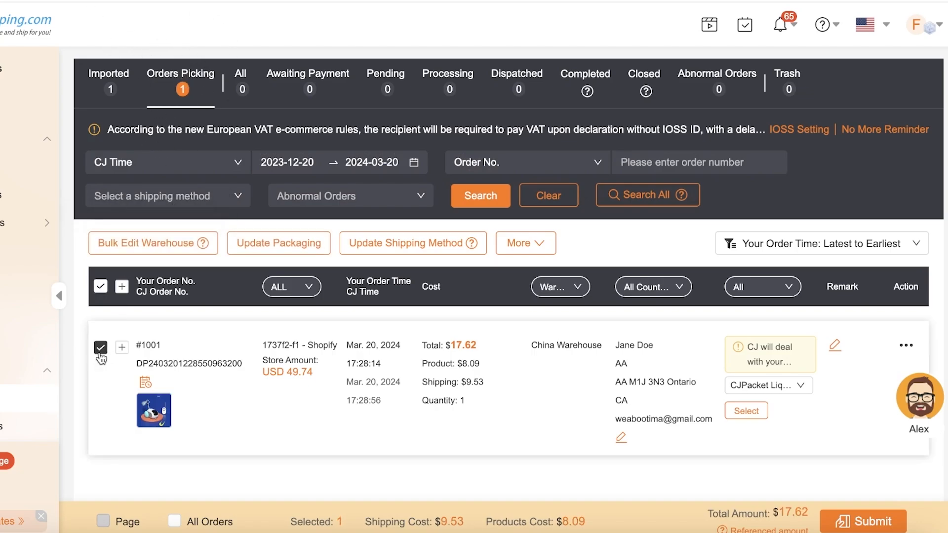
# - Select order #1001, bringing the total to $17.62 with $9.53 shipping
pyautogui.click(103, 521)
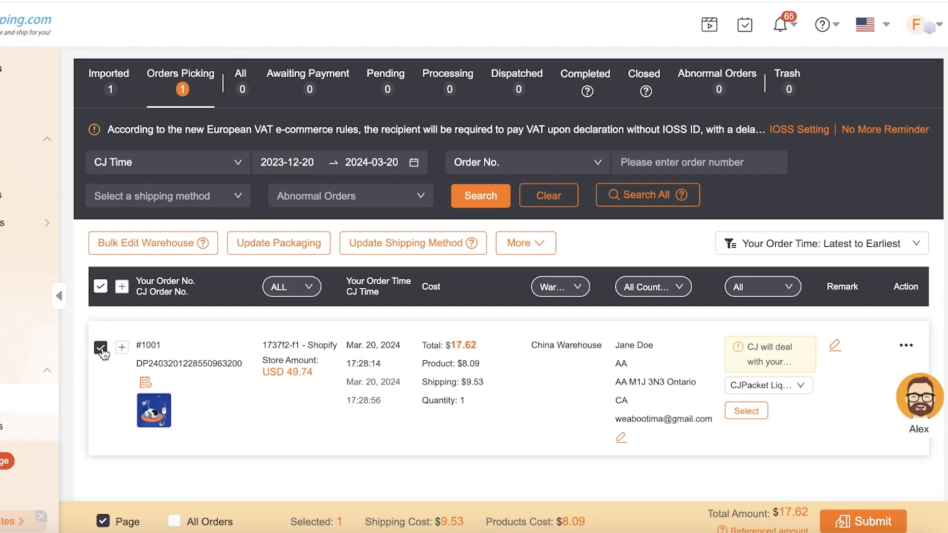
pyautogui.moveTo(167, 515)
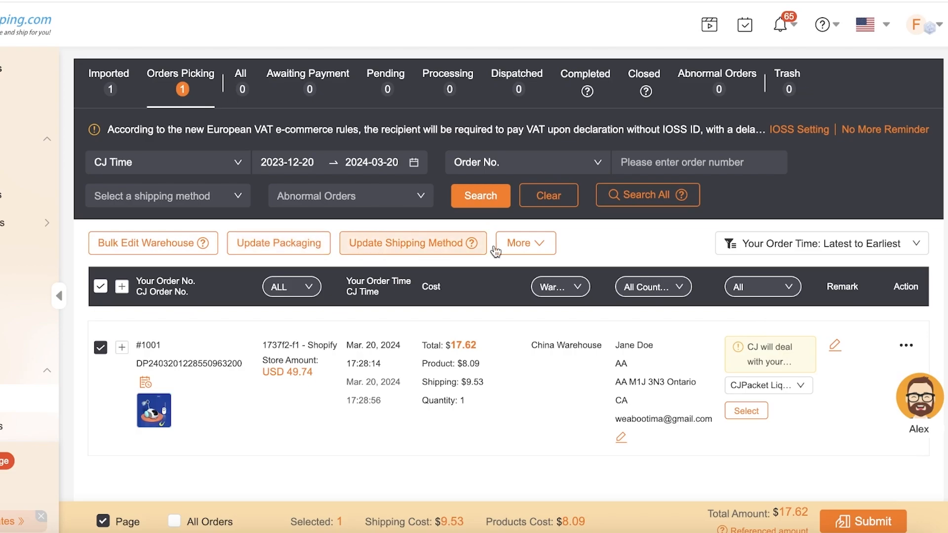
pyautogui.moveTo(862, 415)
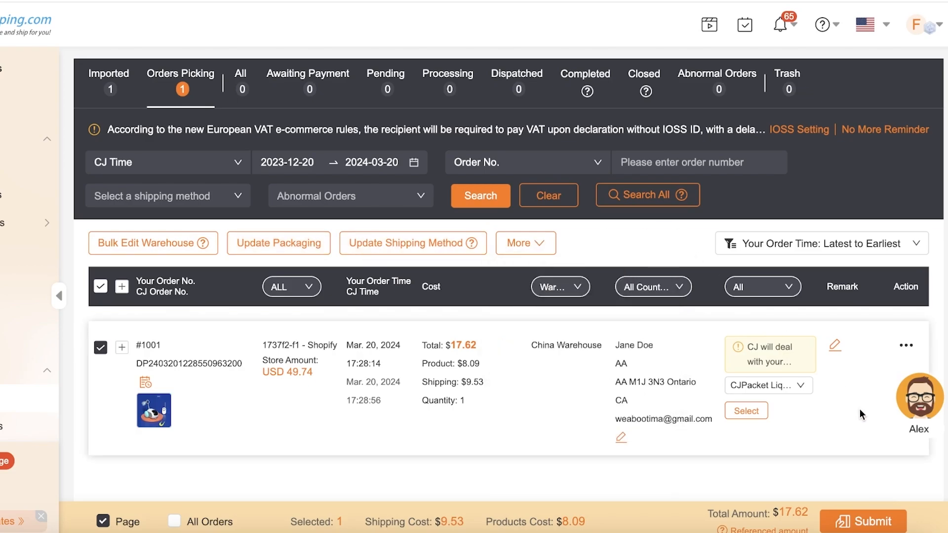
pyautogui.moveTo(810, 495)
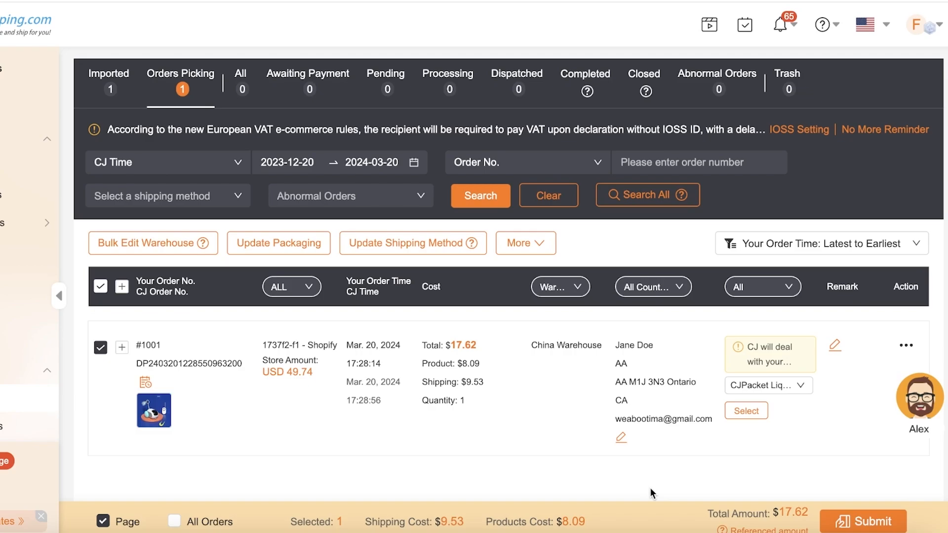
pyautogui.moveTo(652, 375)
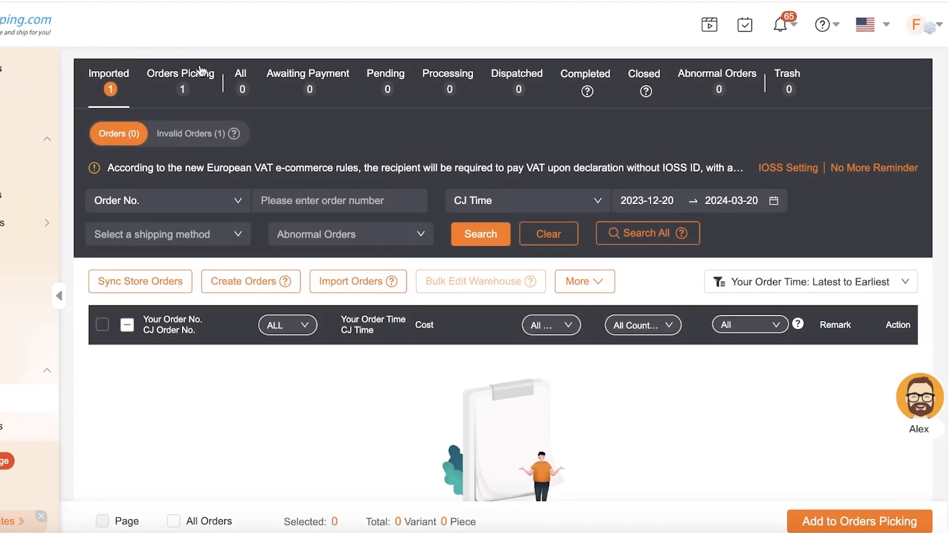
# - Reselect order #1001 in Orders Picking and scroll to its Cat Car Toy item details
pyautogui.click(180, 74)
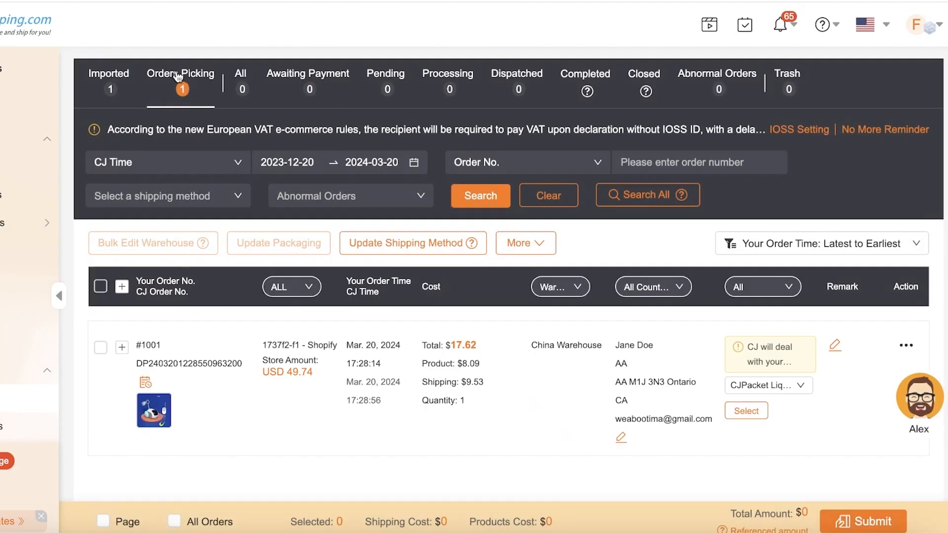
pyautogui.click(100, 348)
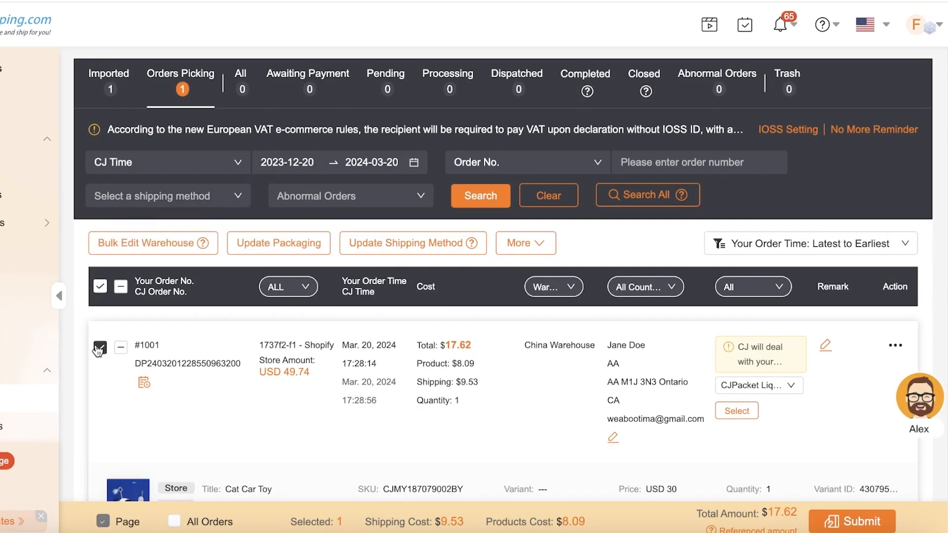
pyautogui.scroll(-3)
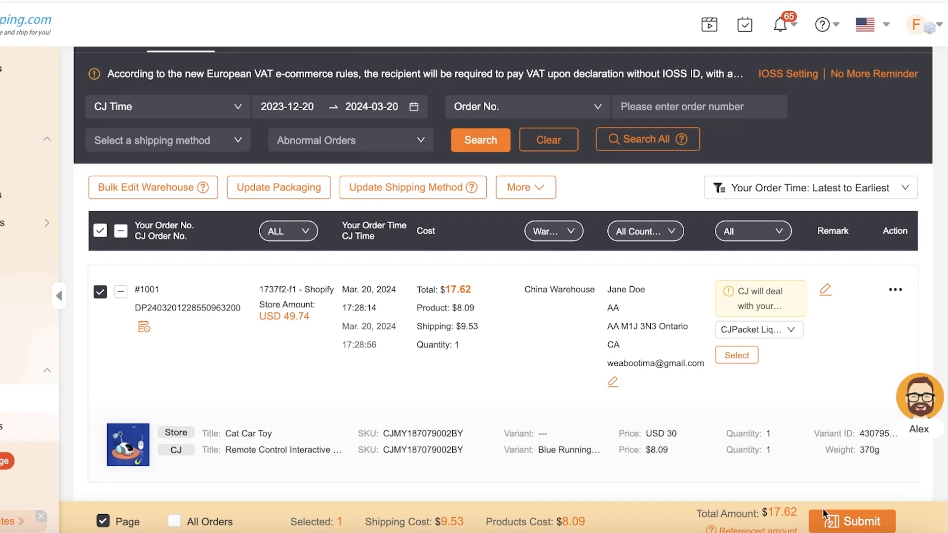
pyautogui.moveTo(724, 528)
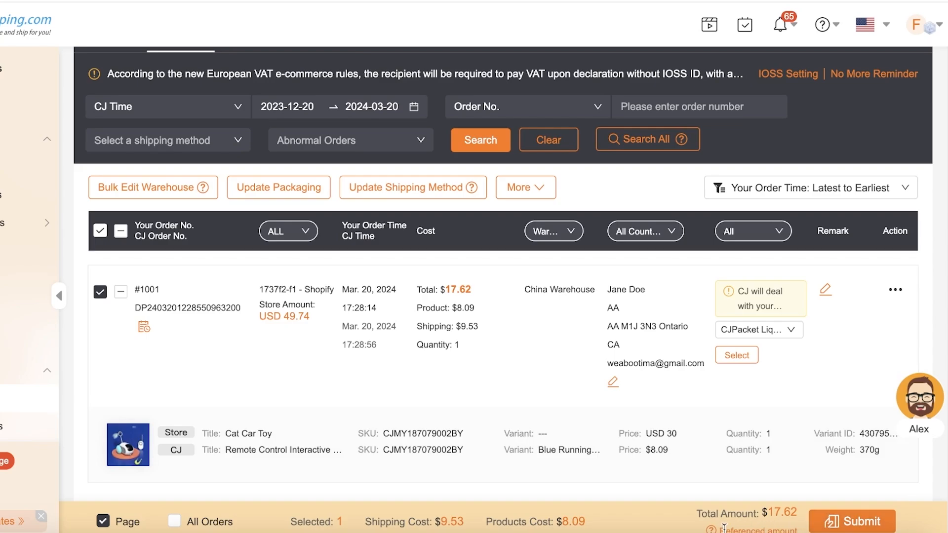
pyautogui.moveTo(711, 528)
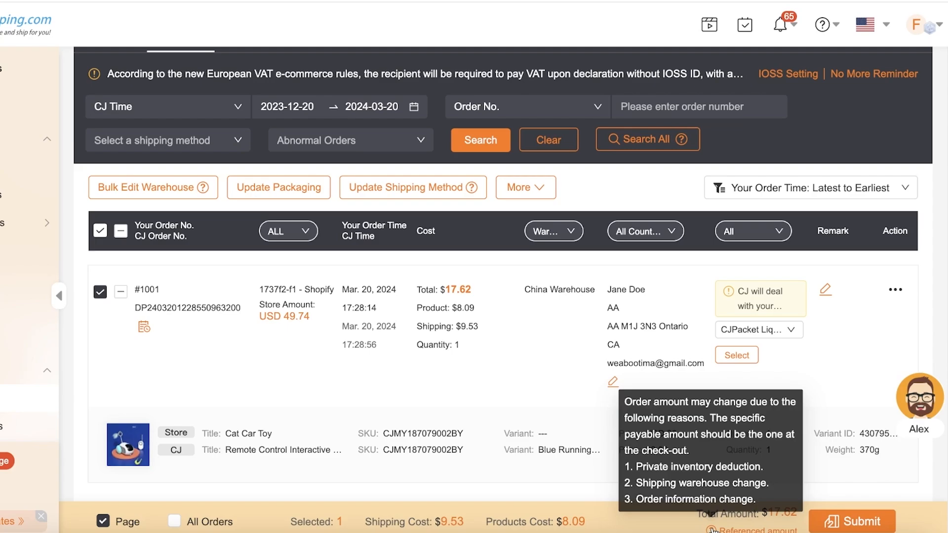
pyautogui.moveTo(865, 277)
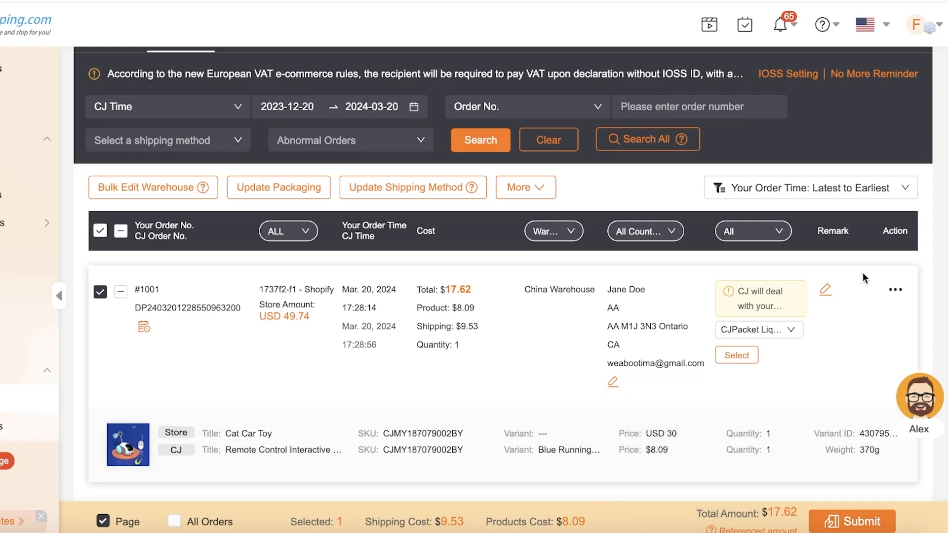
pyautogui.moveTo(901, 274)
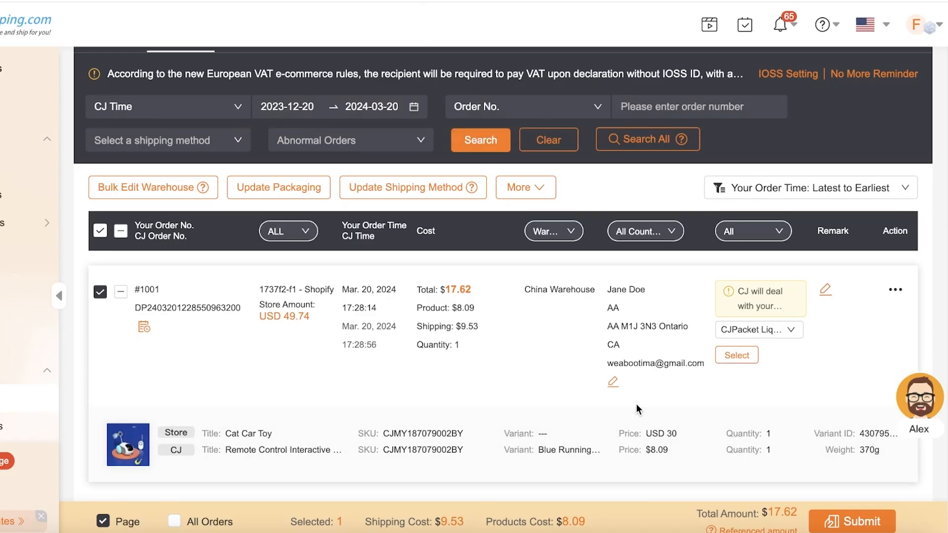
pyautogui.moveTo(709, 310)
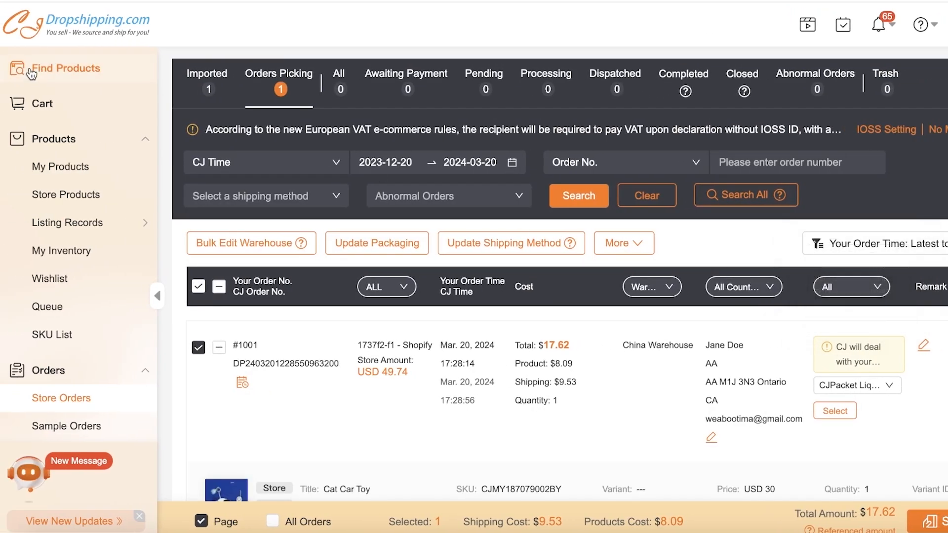
pyautogui.moveTo(18, 139)
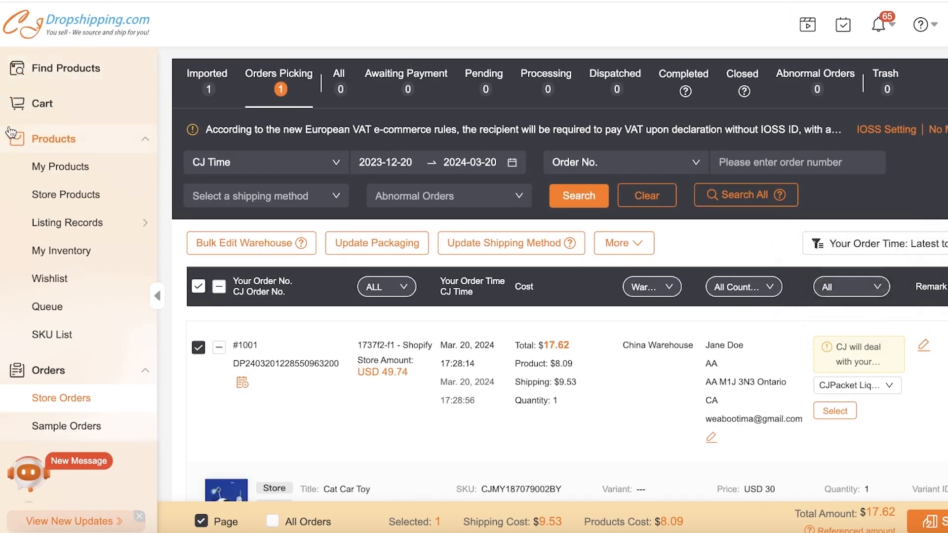
# - Go from the Find Products catalogue to My Products, listing 17 saved items
pyautogui.click(65, 68)
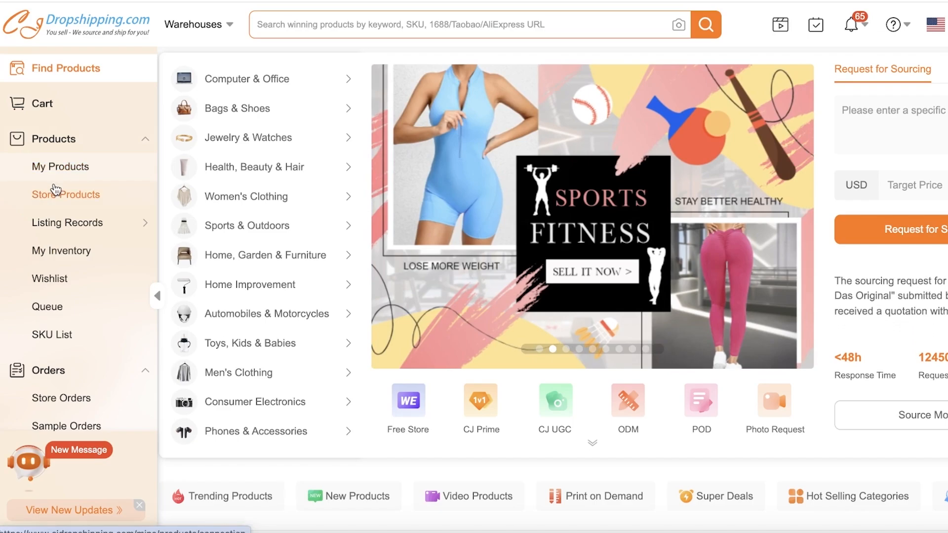
pyautogui.click(60, 167)
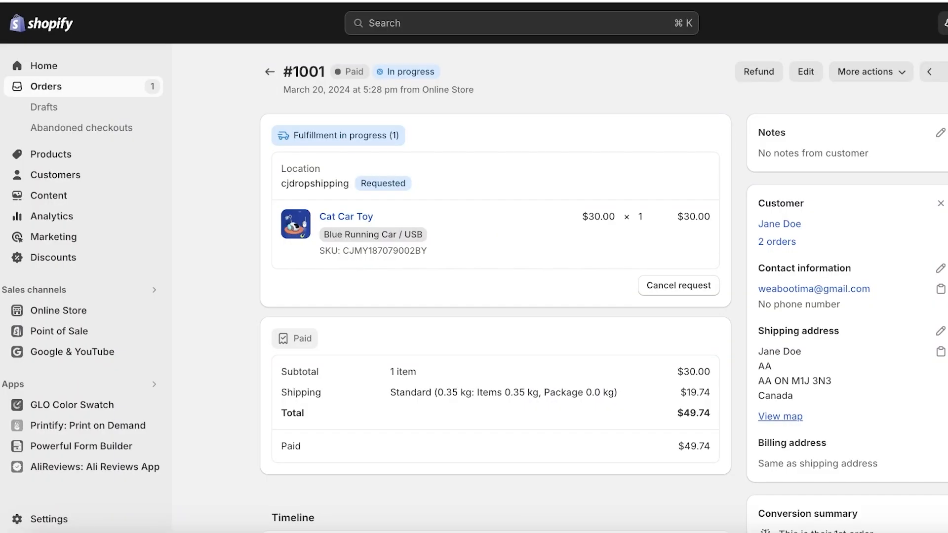
pyautogui.moveTo(43, 107)
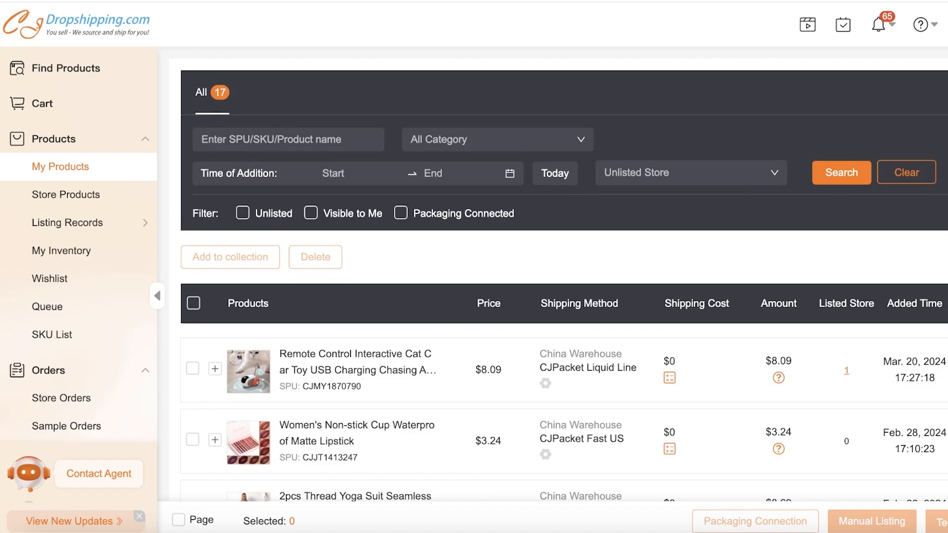
pyautogui.moveTo(286, 74)
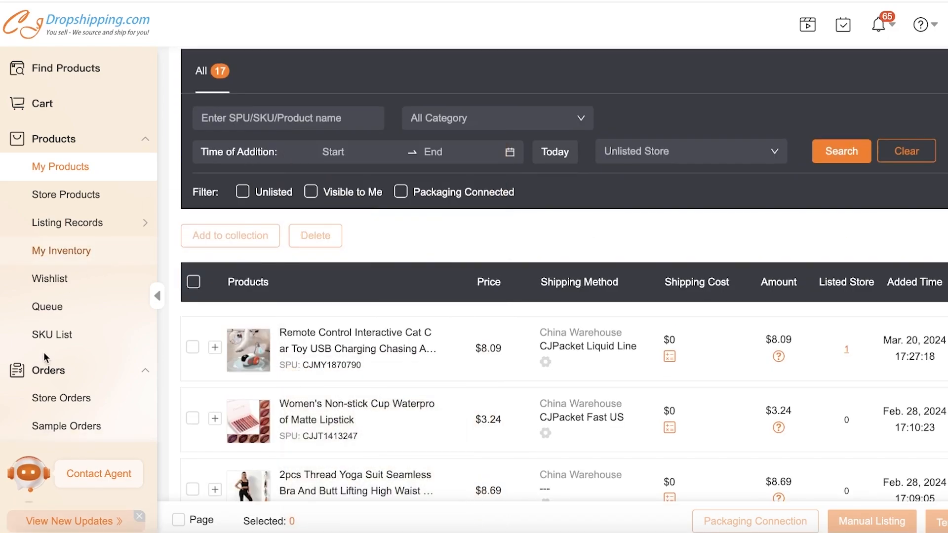
# - Check invalid order #1002 under Store Orders, then return to #1001 in Orders Picking
pyautogui.click(60, 398)
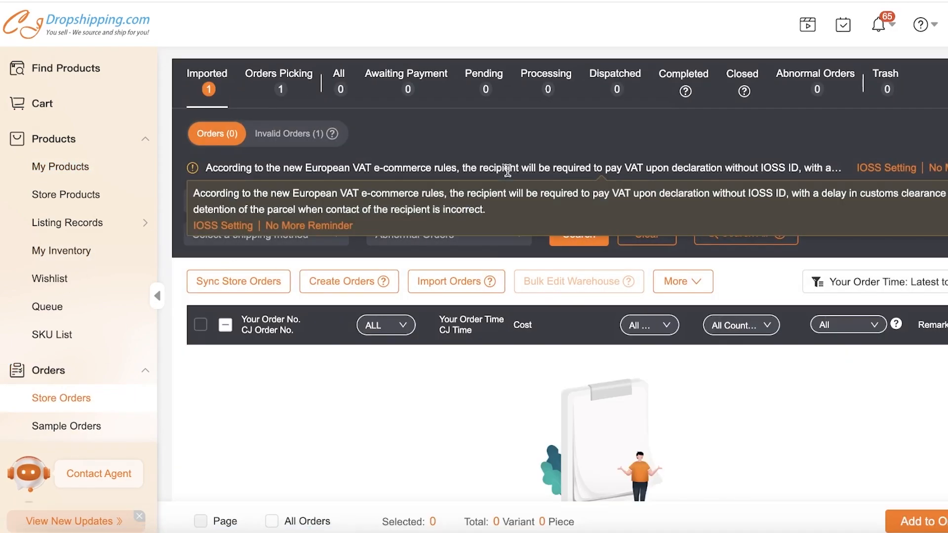
pyautogui.click(289, 134)
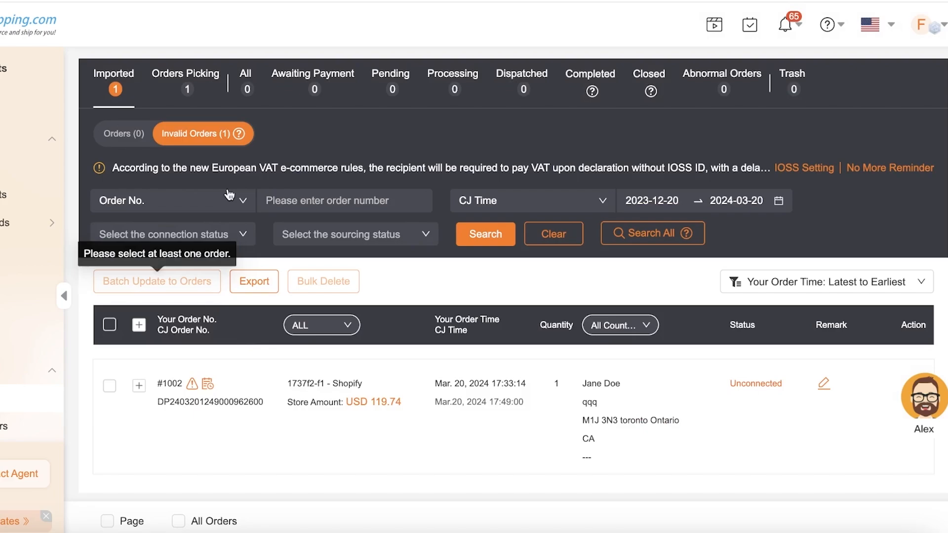
pyautogui.moveTo(254, 122)
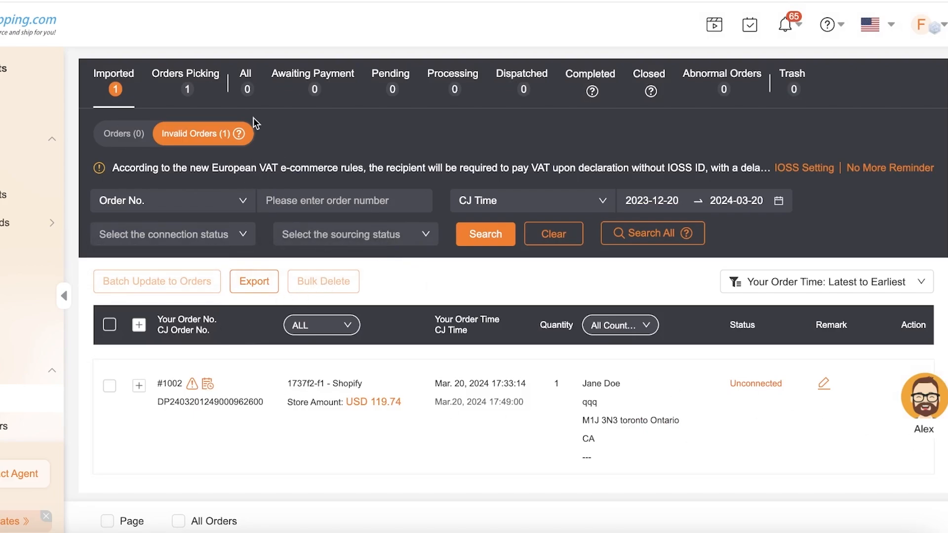
pyautogui.click(185, 73)
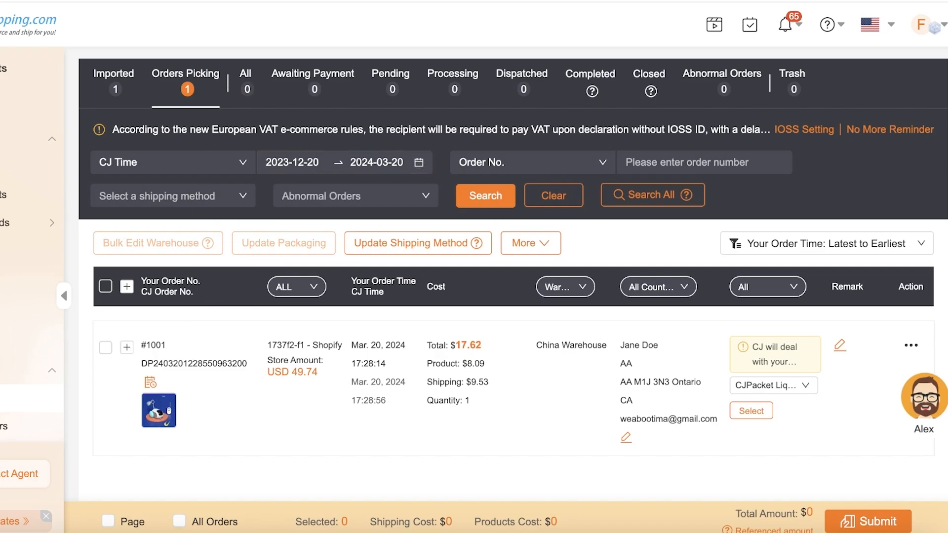
pyautogui.click(153, 345)
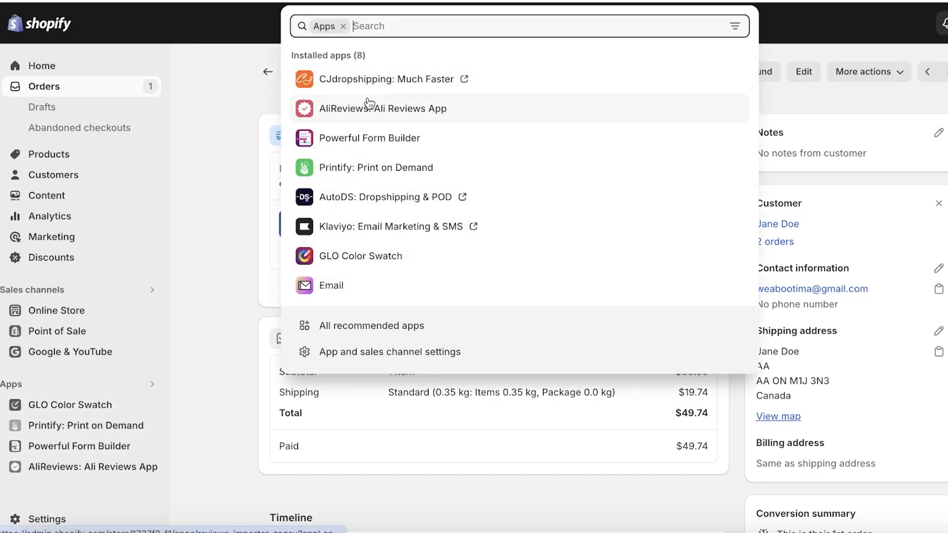
# - Show the Shopify Home dashboard with 228 online store sessions over 30 days
pyautogui.click(388, 79)
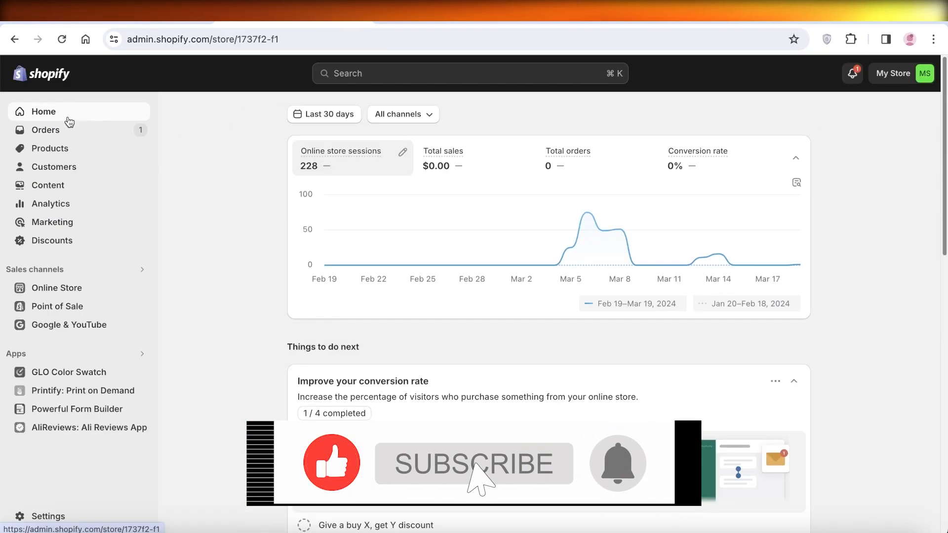
pyautogui.moveTo(49, 148)
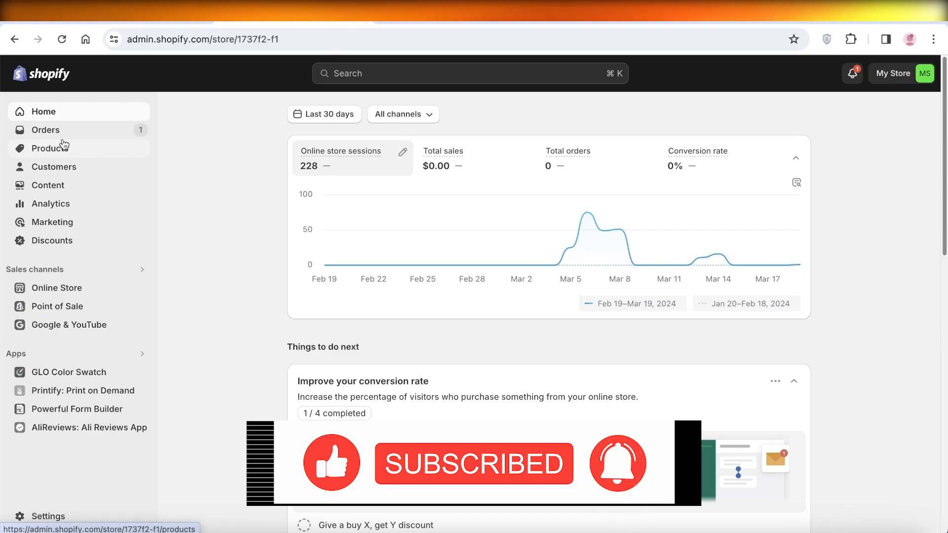